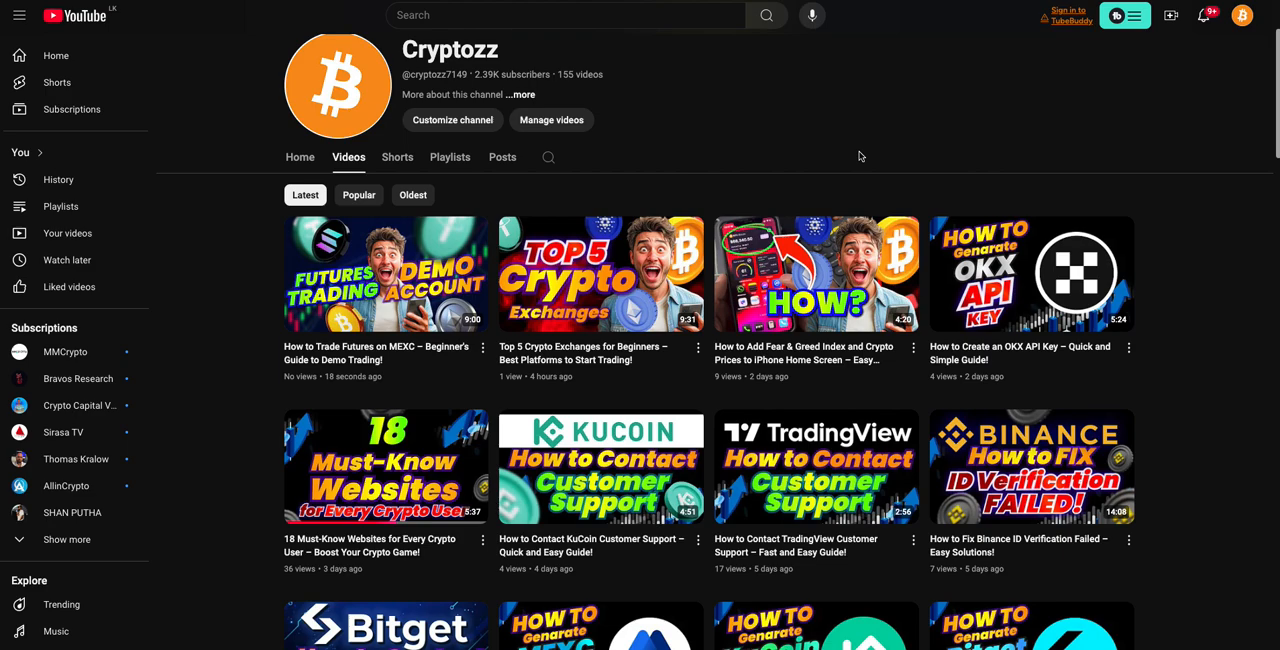
Step: Scroll the page, then open and browse the Templates gallery
scroll("down", 3)
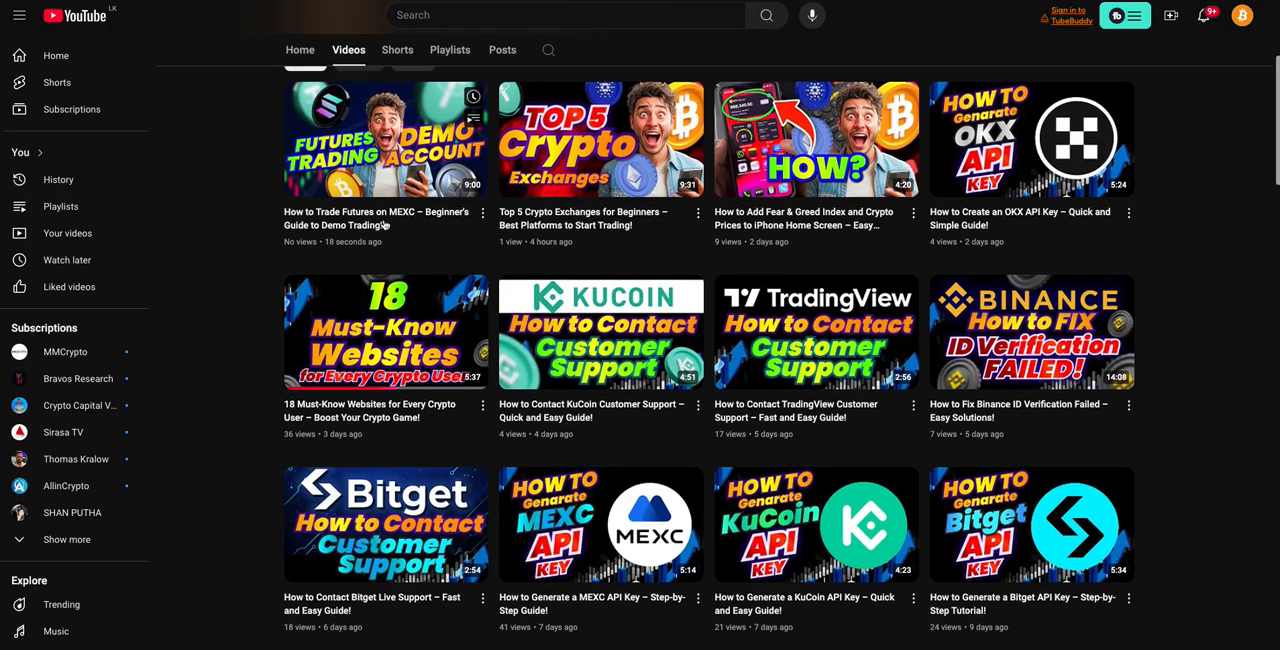
scroll("down", 3)
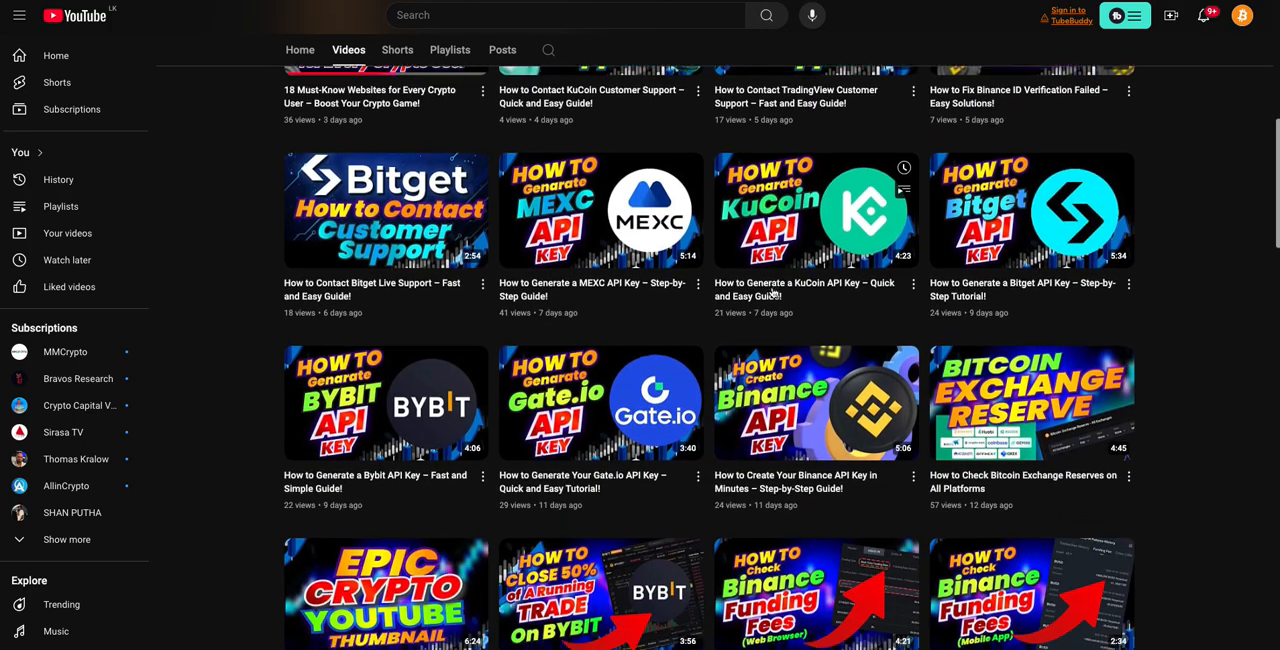
scroll("up", 3)
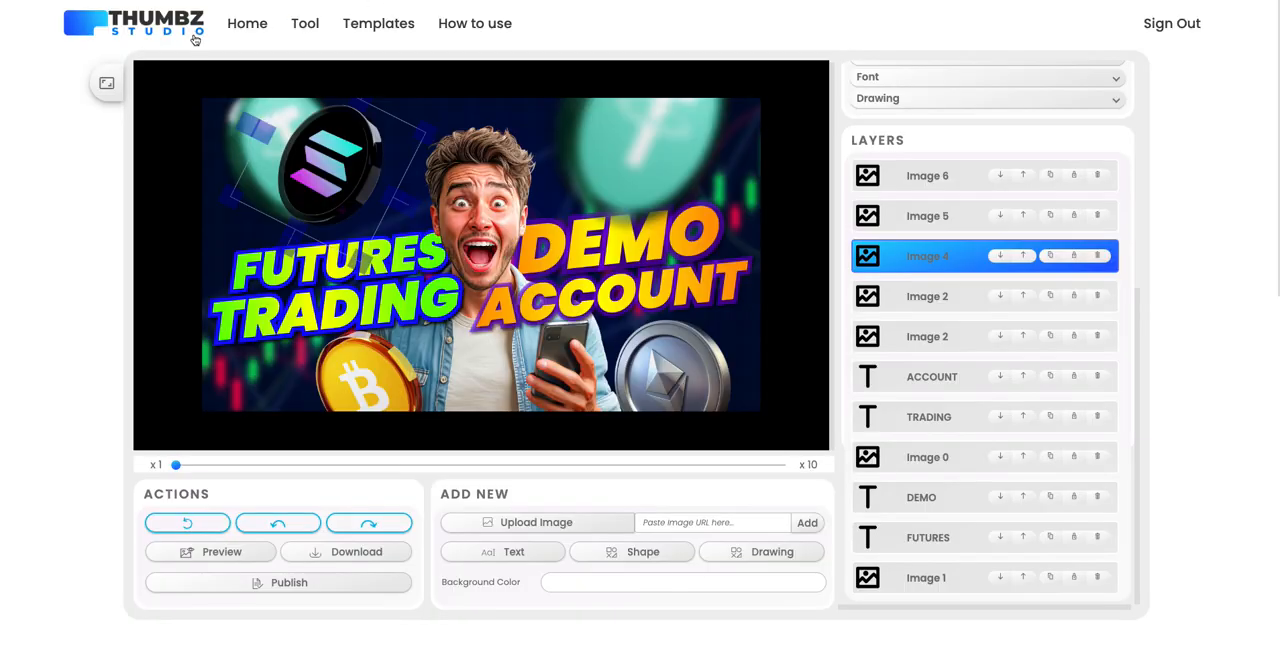
mouse_move(137, 35)
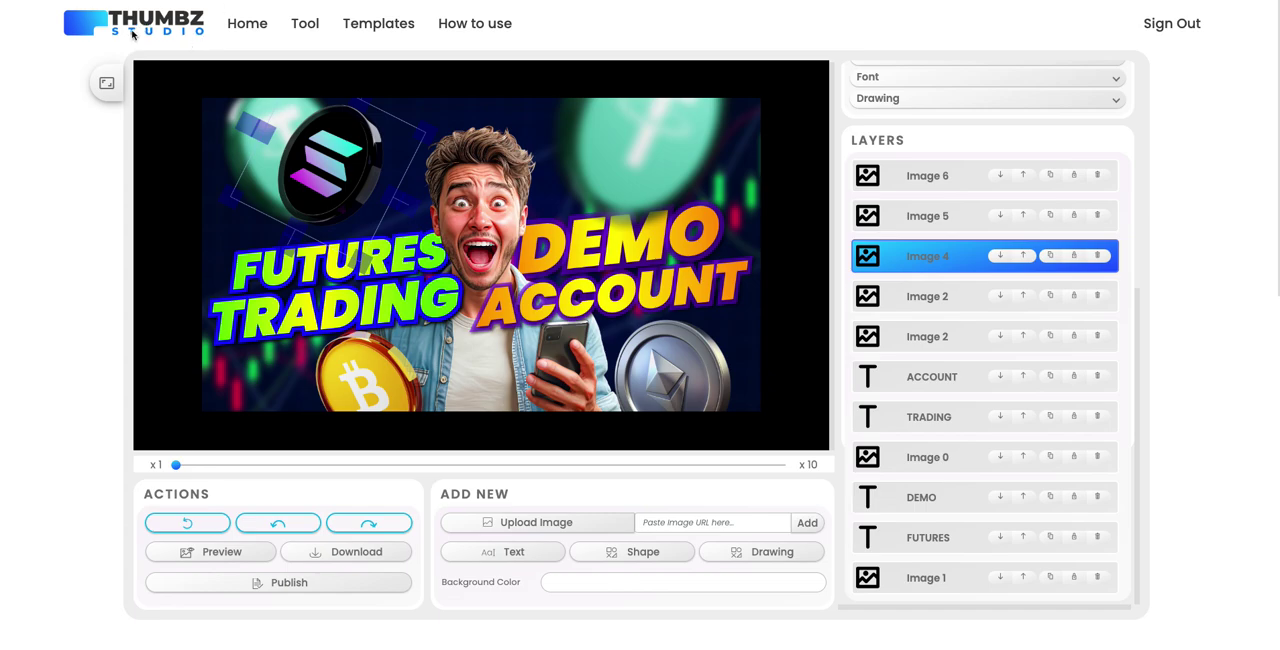
mouse_move(189, 52)
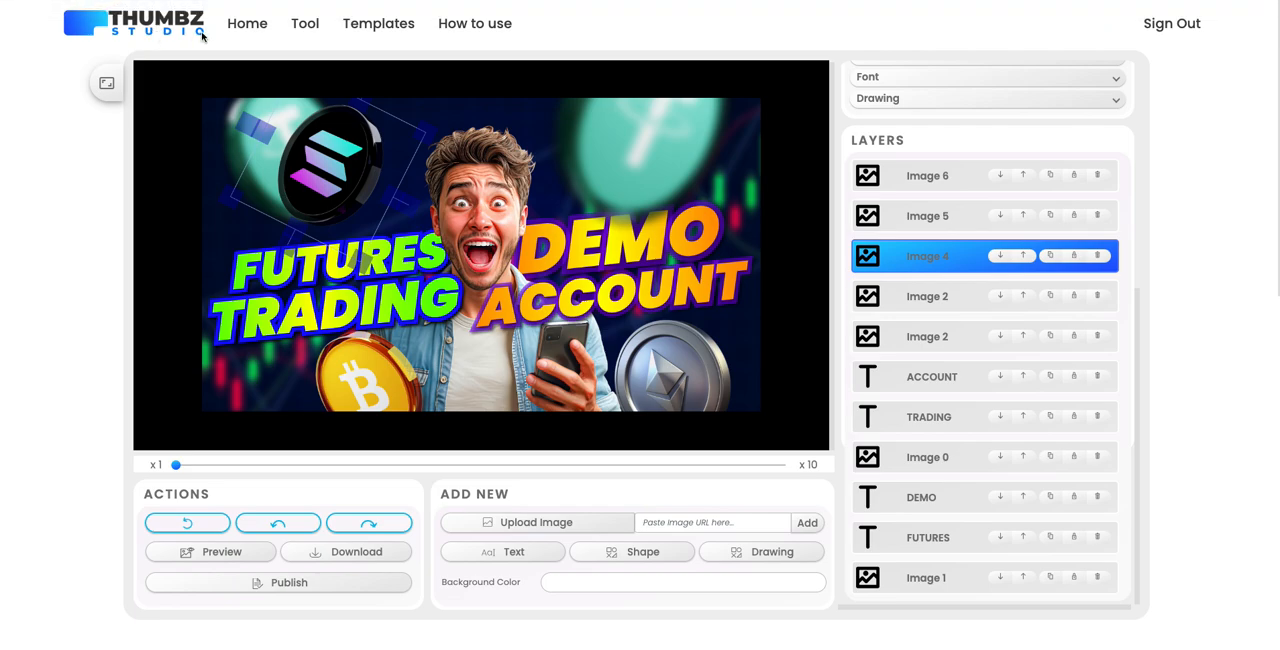
mouse_move(640, 307)
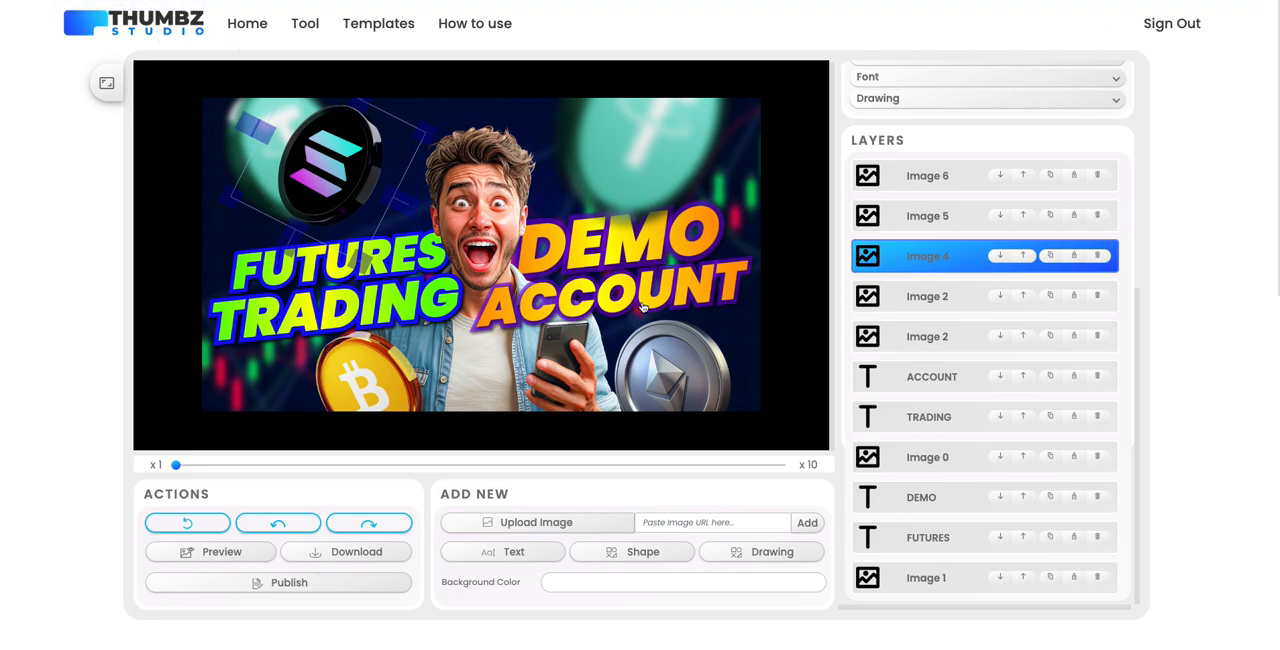
mouse_move(690, 280)
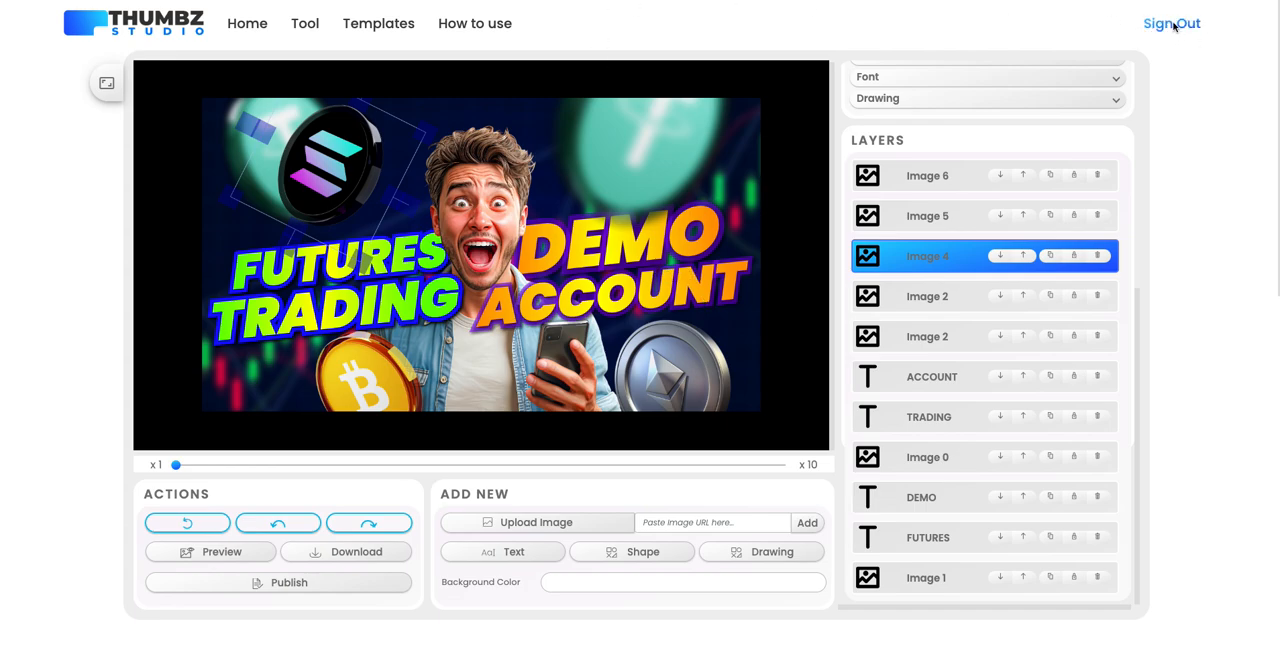
mouse_move(757, 198)
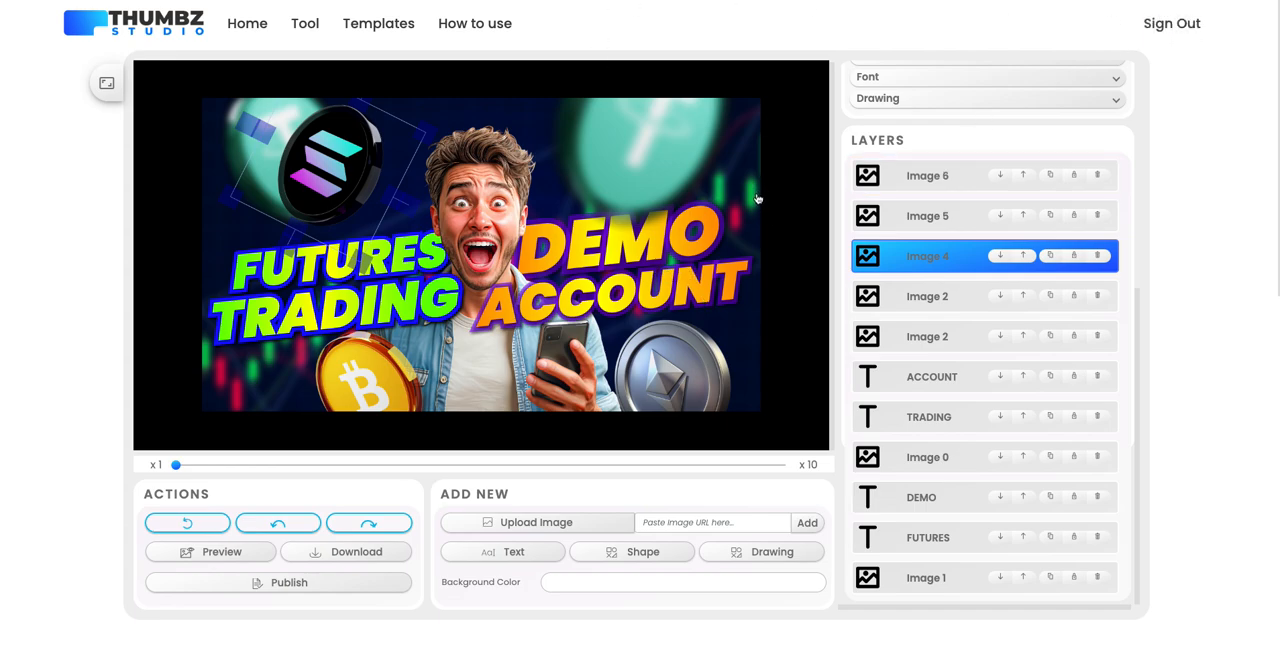
mouse_move(1152, 14)
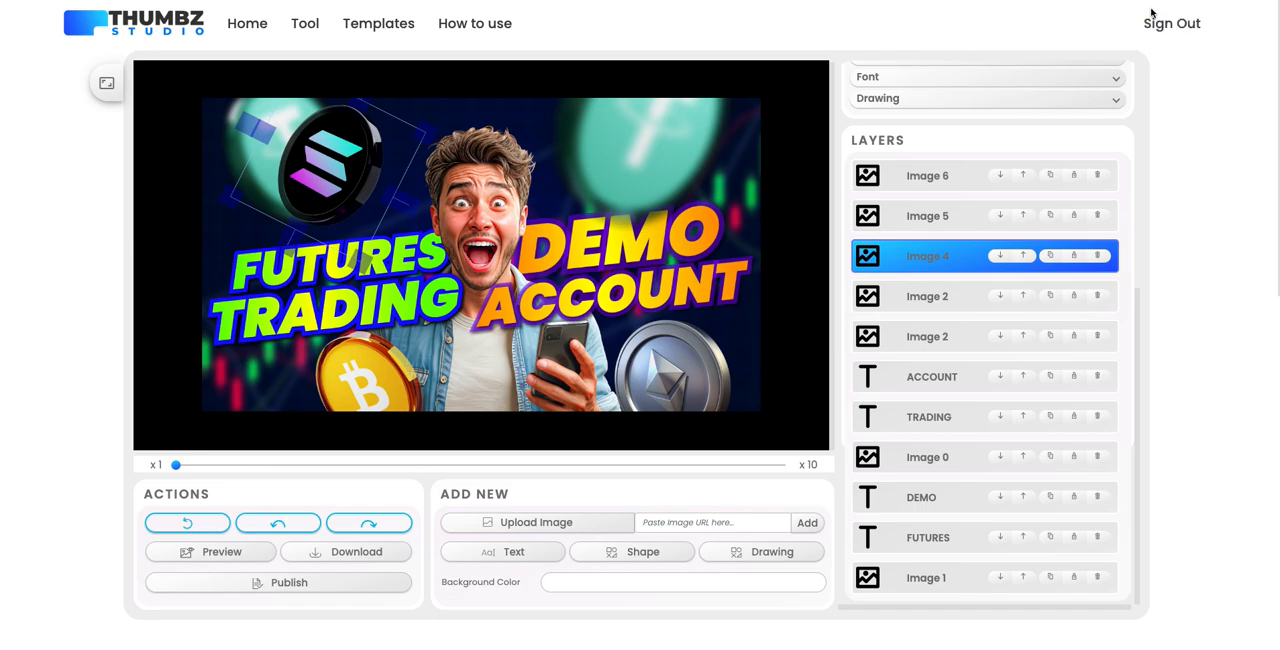
mouse_move(1152, 44)
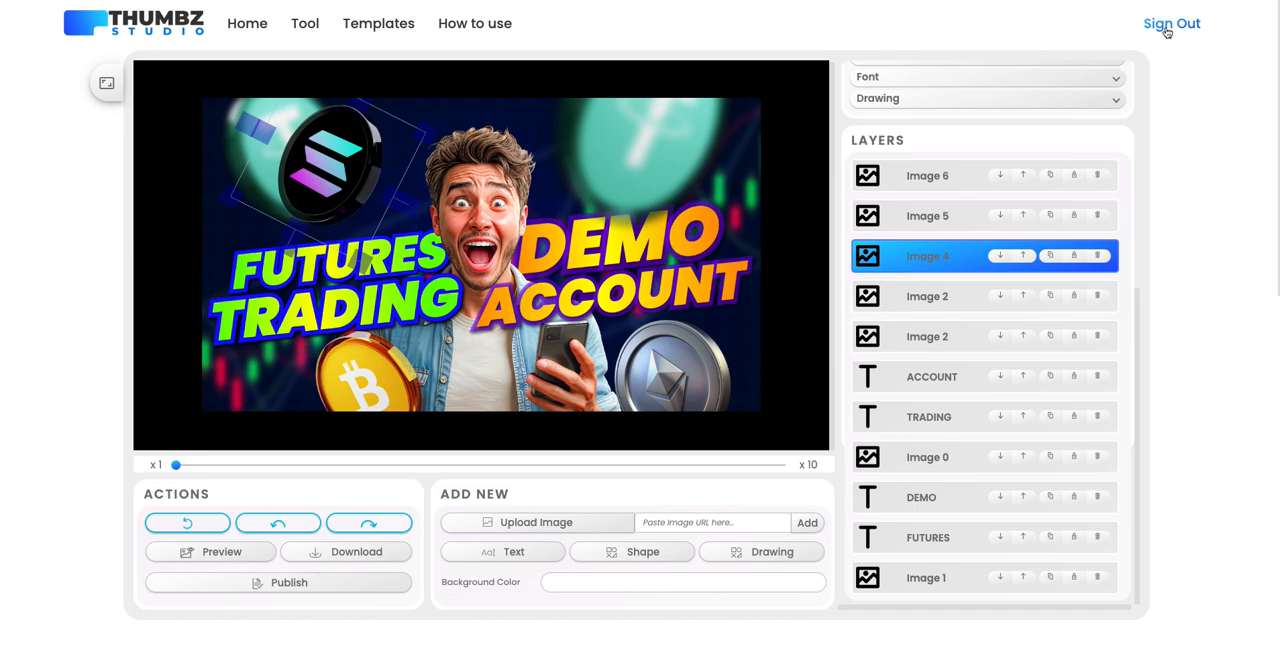
scroll("down", 3)
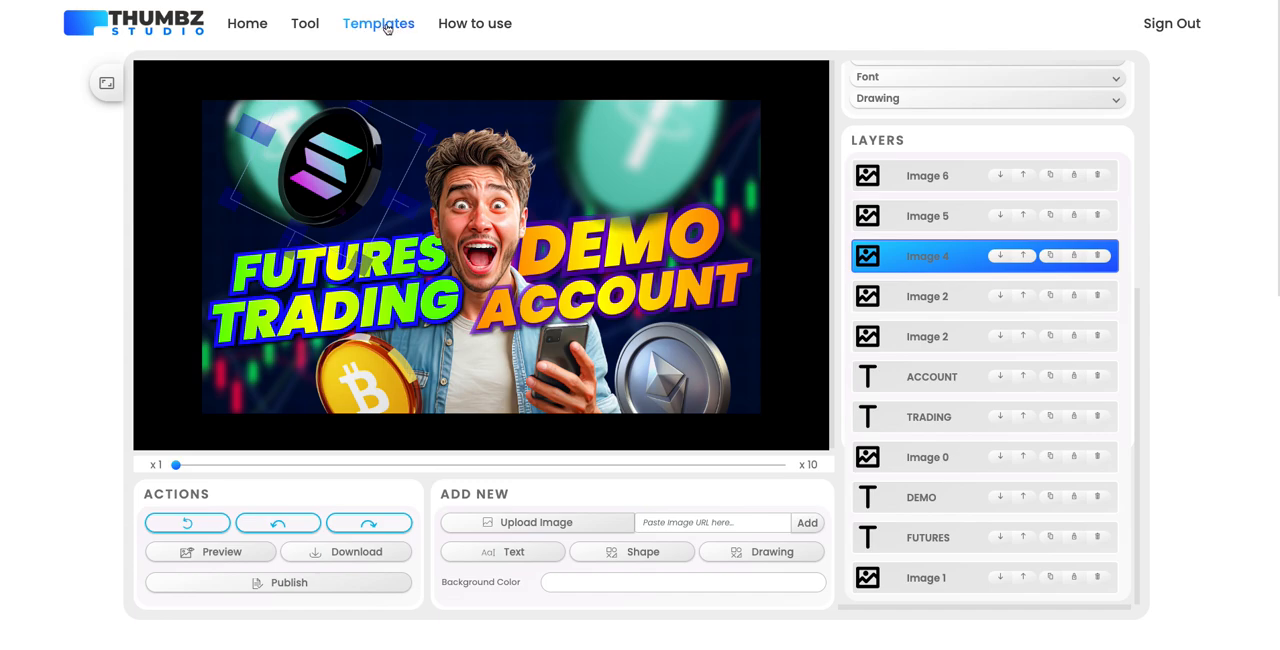
left_click(378, 23)
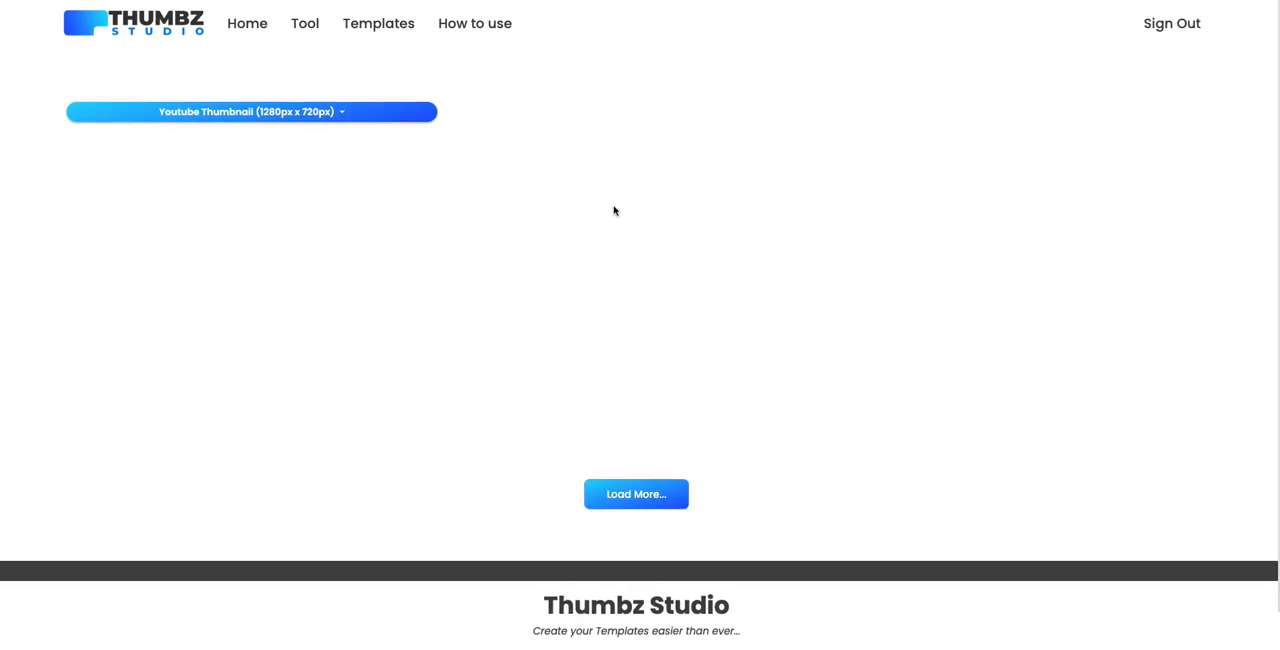
left_click(636, 494)
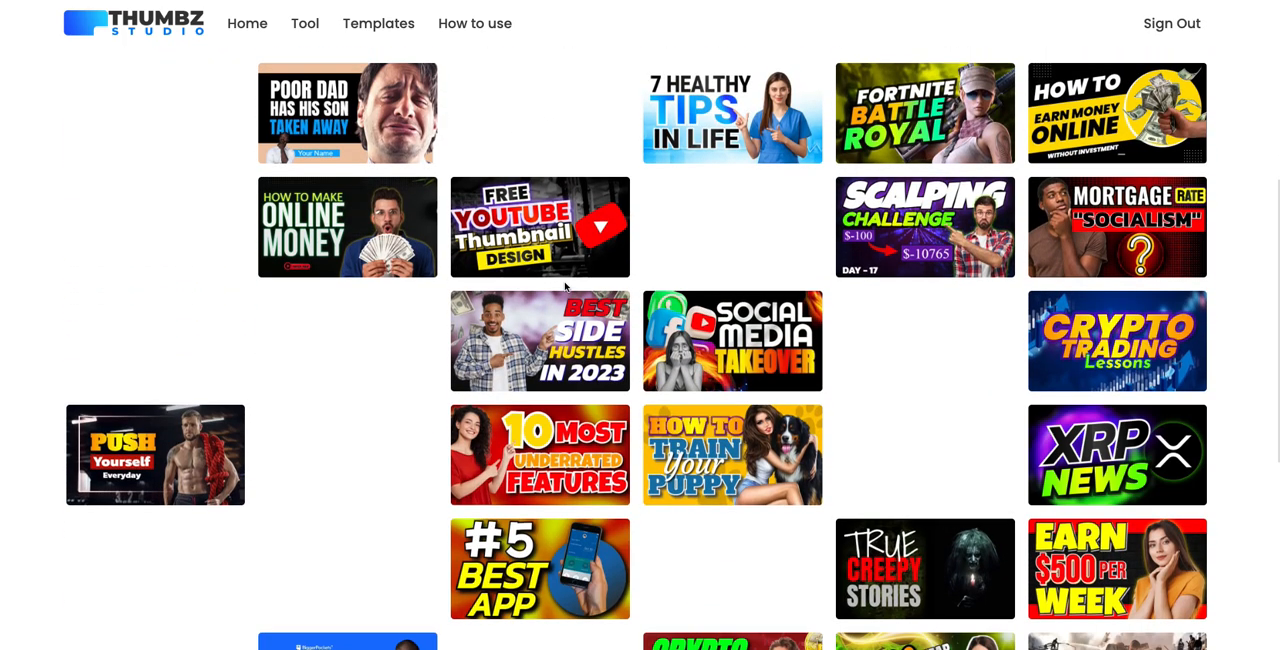
scroll("down", 3)
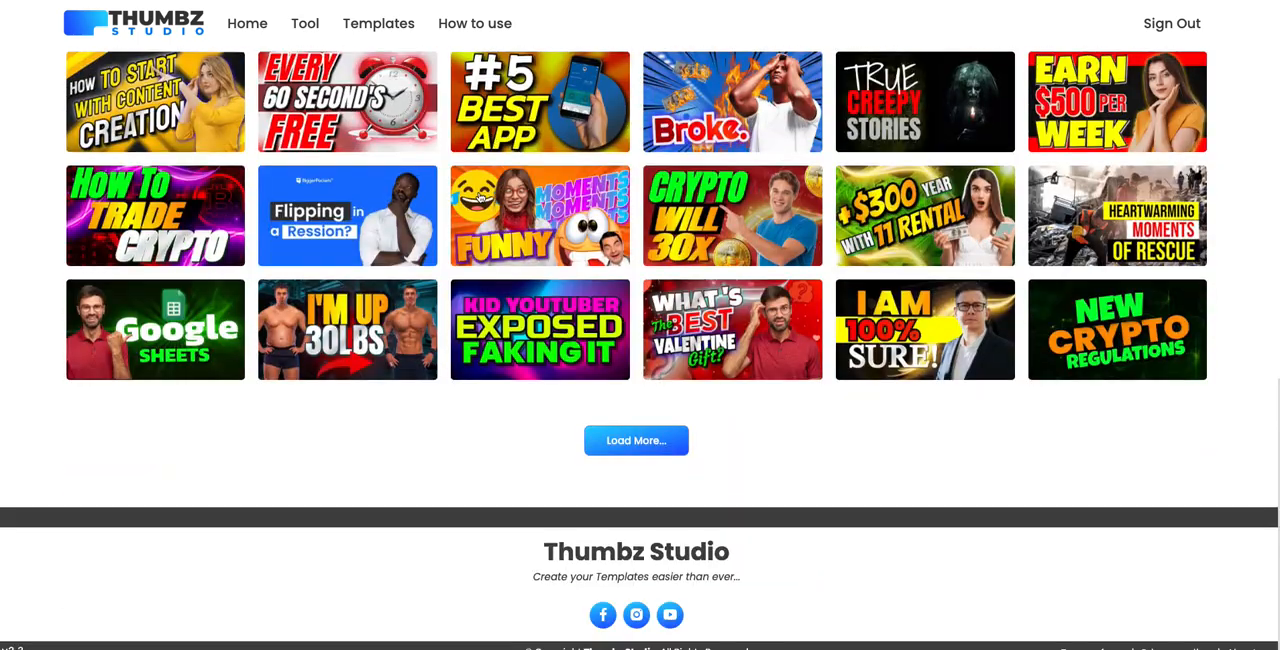
Step: Load two more batches of templates, then bring up the editor's General template library
left_click(636, 440)
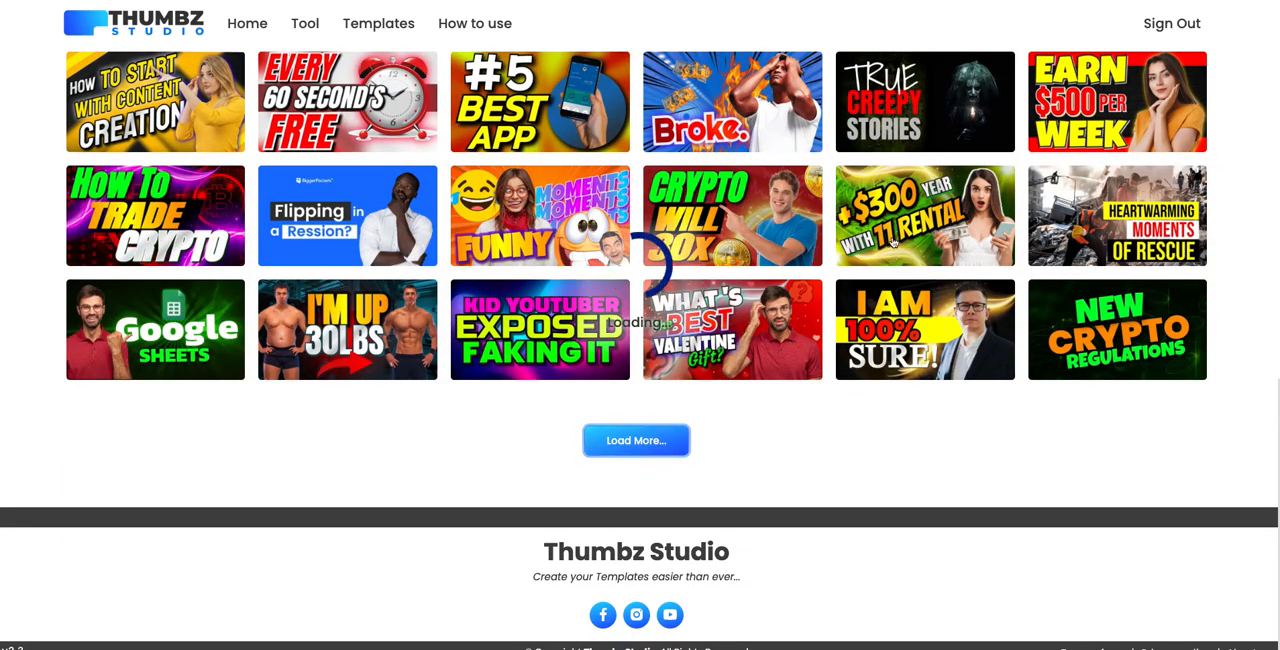
left_click(636, 440)
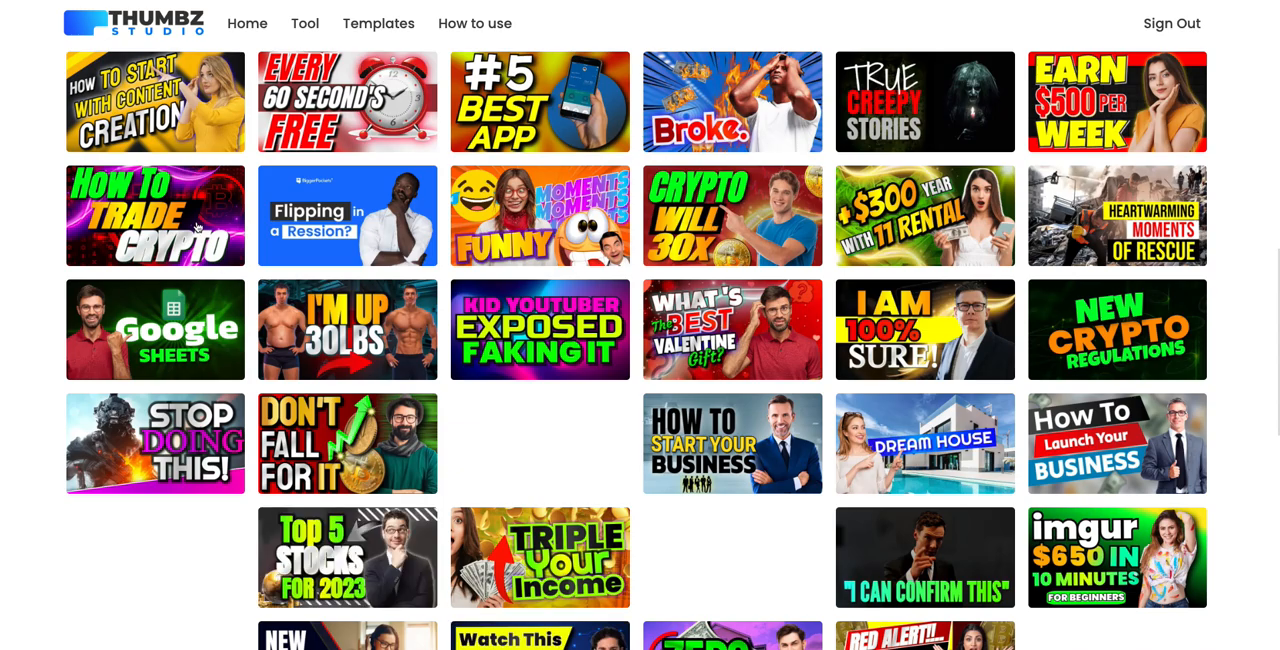
scroll("down", 3)
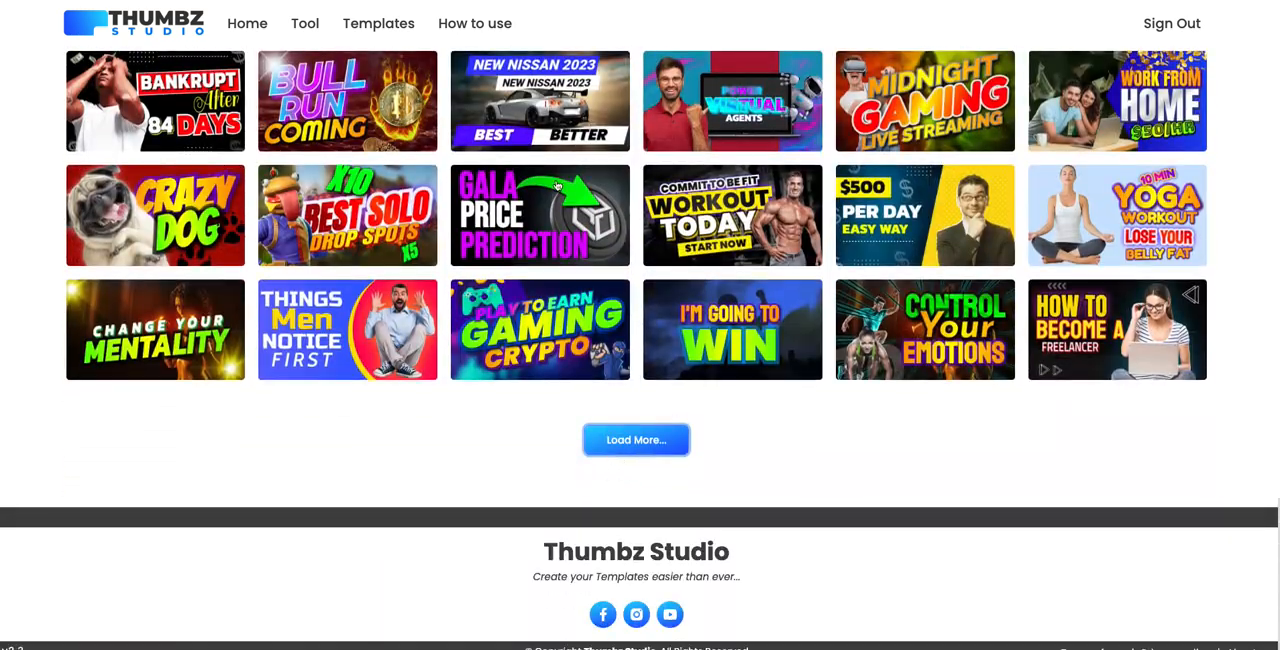
left_click(304, 23)
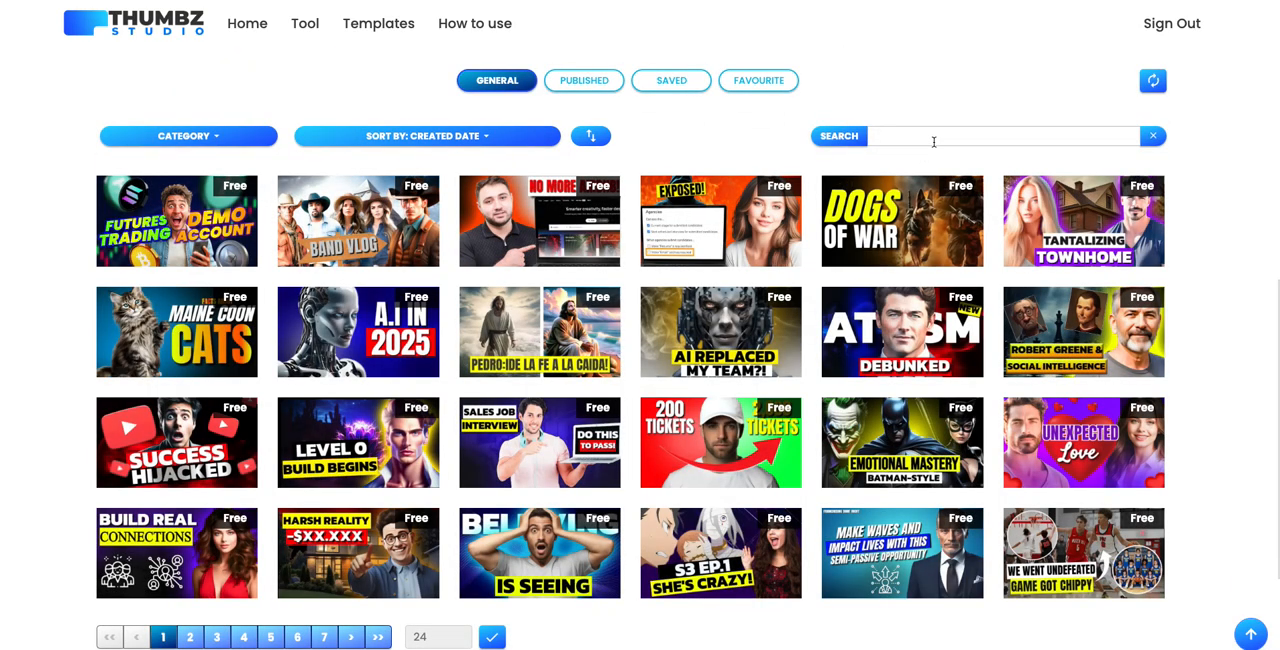
Step: Search the template library for 'cry' and return to page 1 of the crypto results
type("crypto")
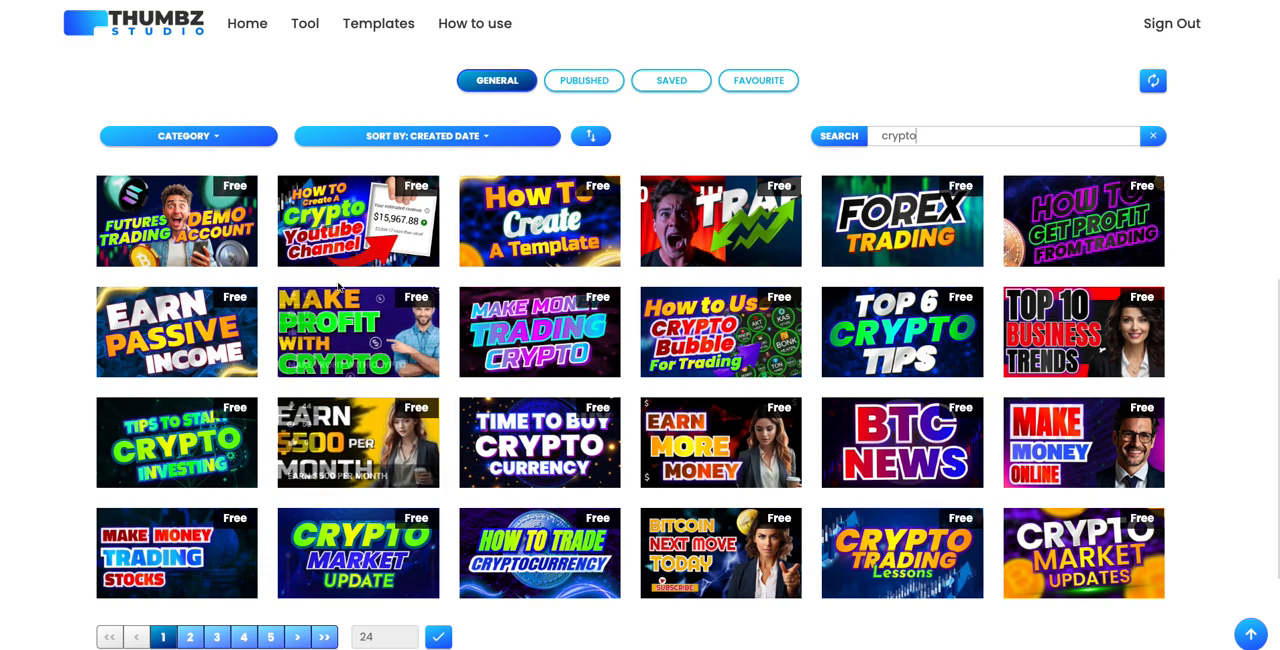
scroll("down", 3)
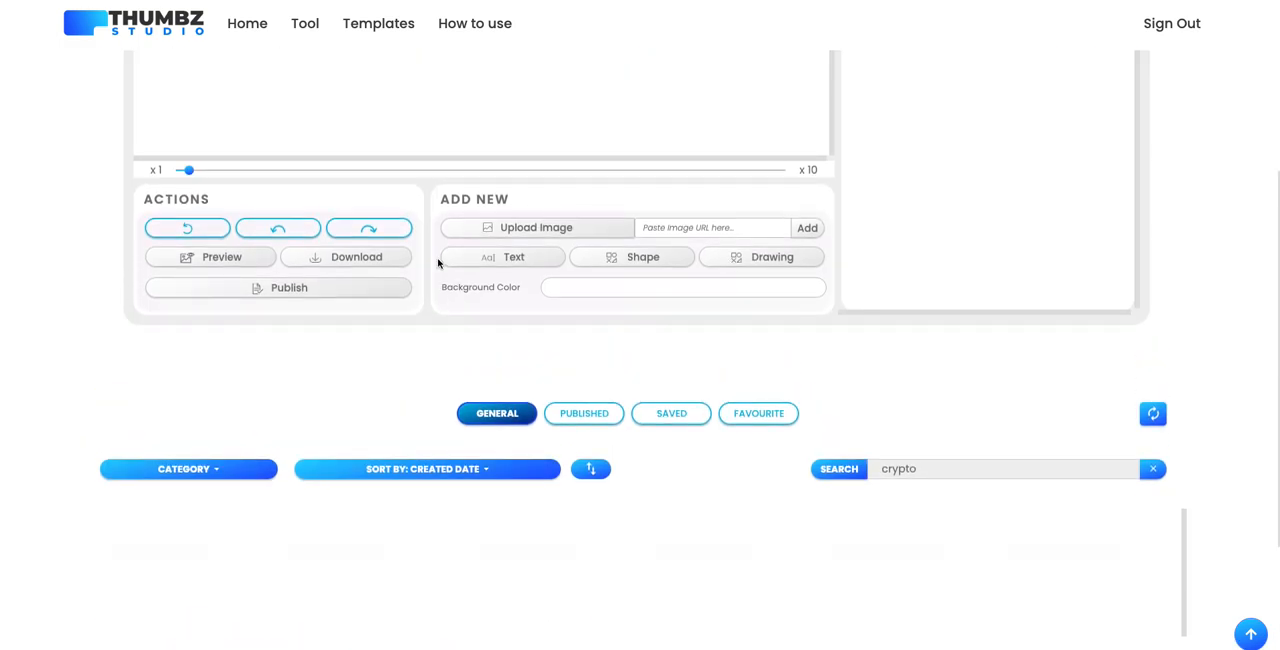
scroll("down", 3)
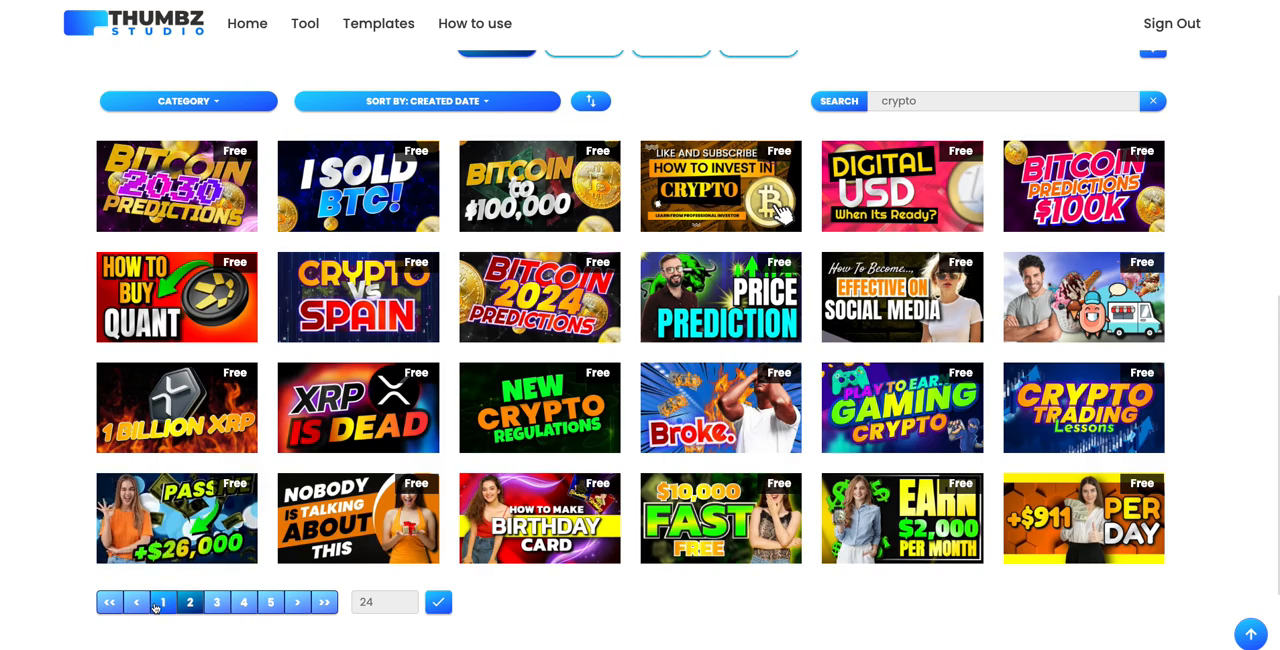
left_click(162, 602)
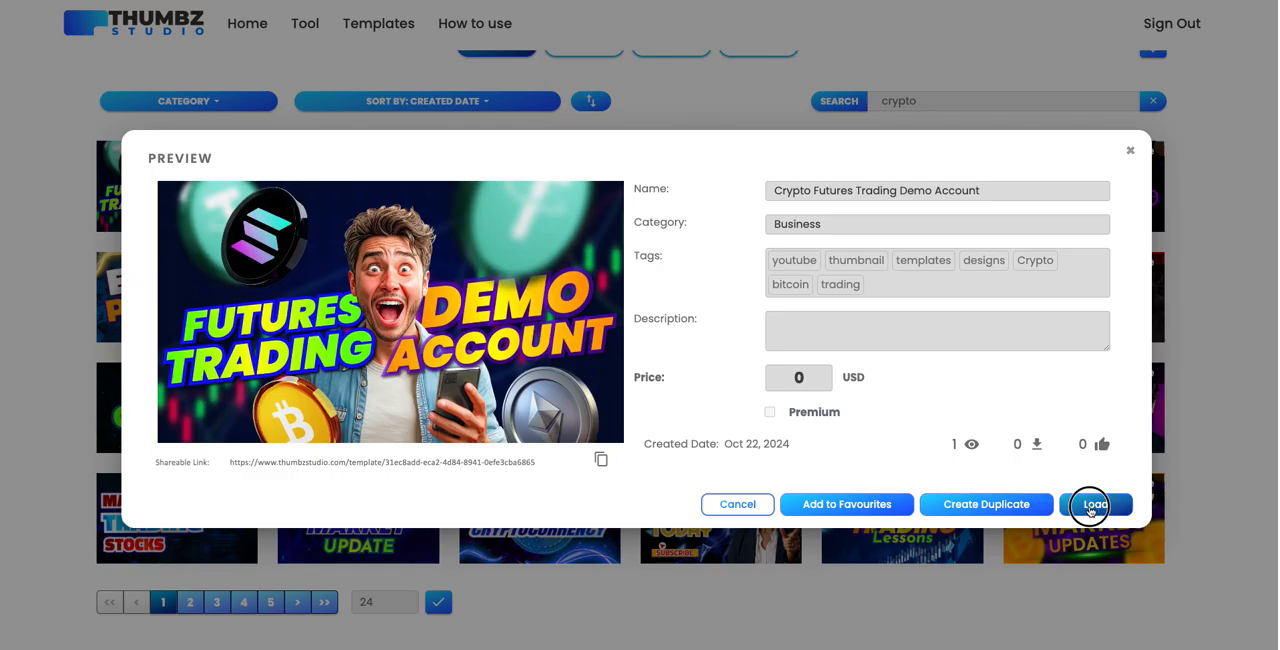
Step: Load the Crypto Futures Trading Demo Account template onto the canvas
left_click(1092, 504)
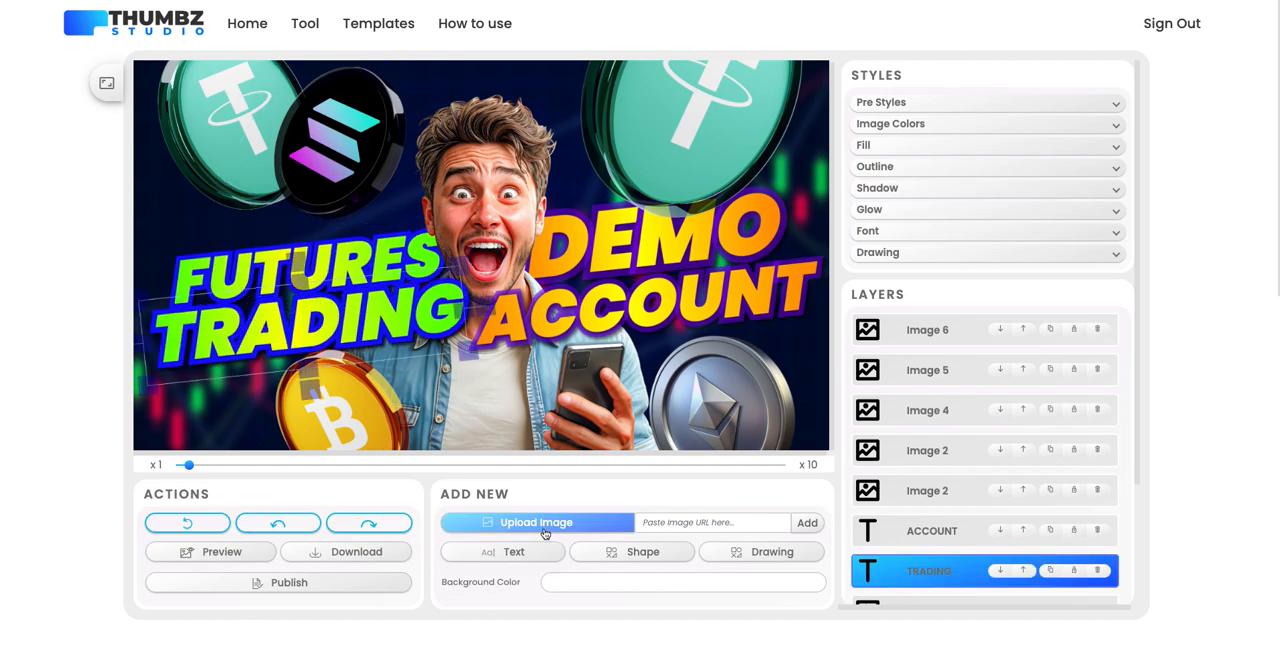
mouse_move(726, 159)
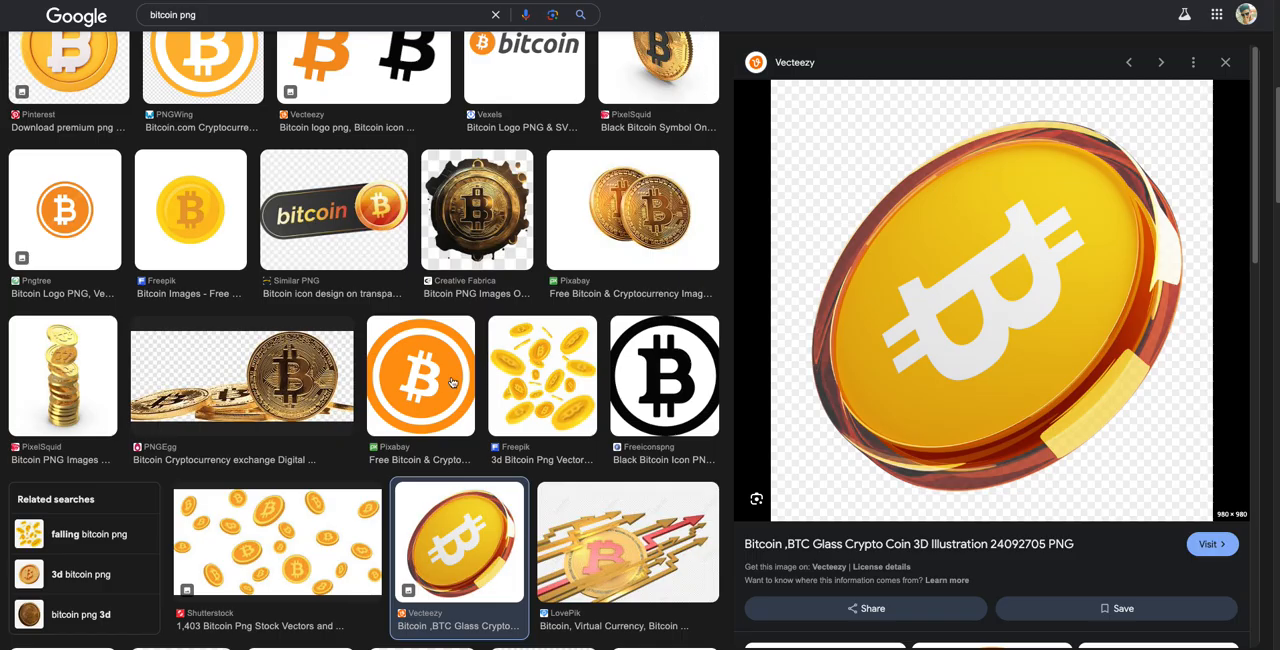
Step: Copy the glass 3D Bitcoin coin image from the bitcoin png results
scroll("down", 3)
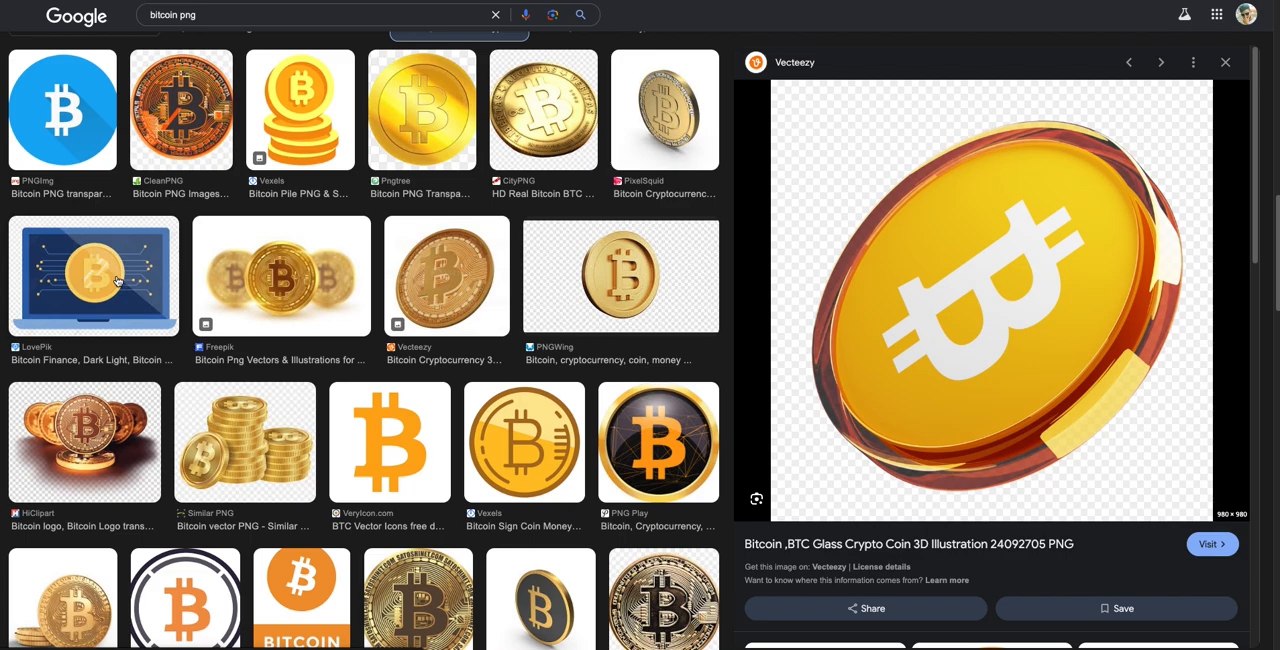
left_click(524, 442)
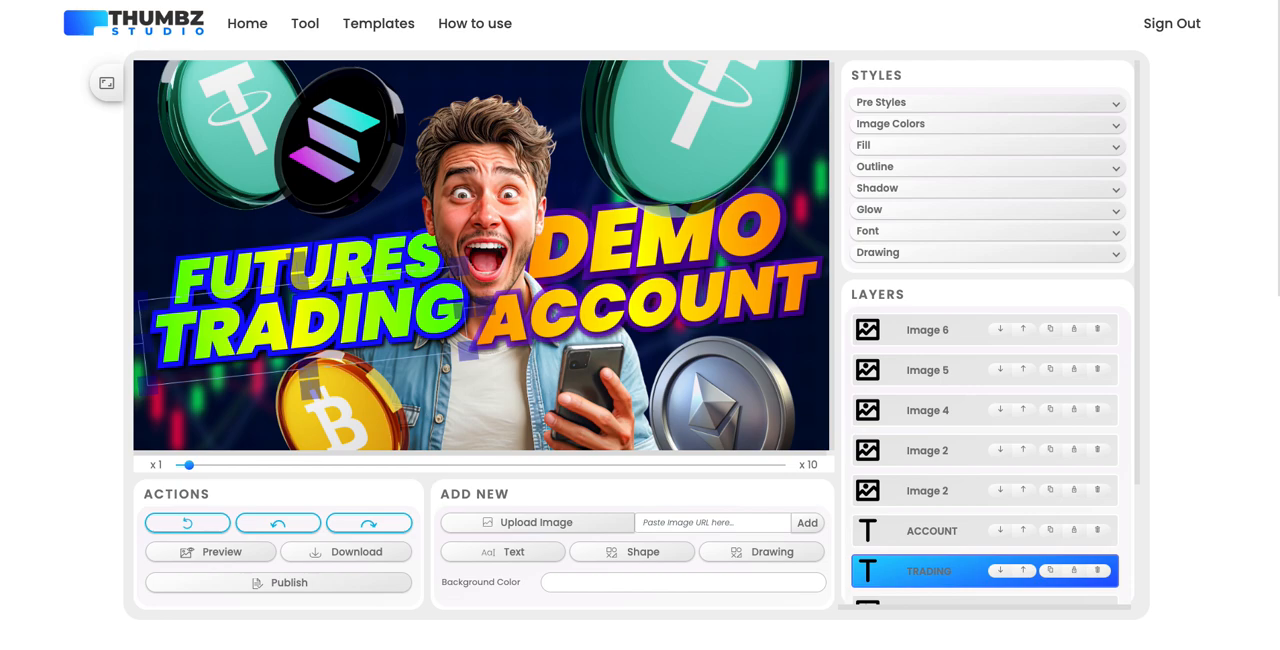
right_click(540, 85)
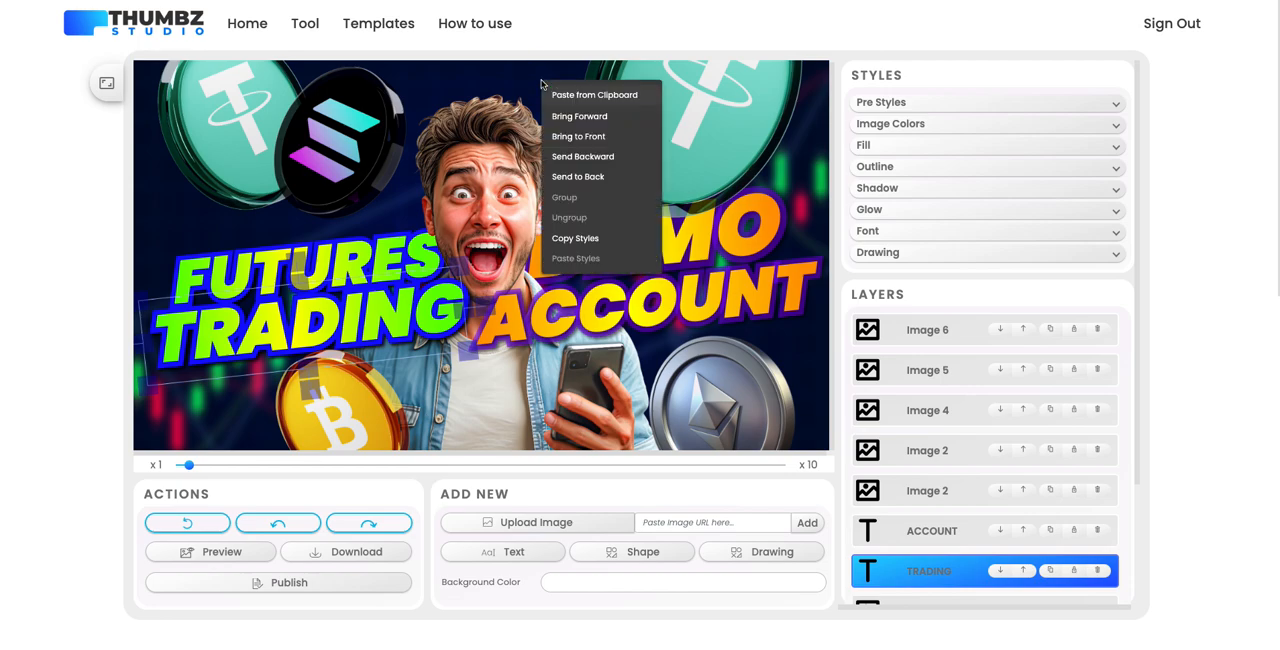
left_click(596, 94)
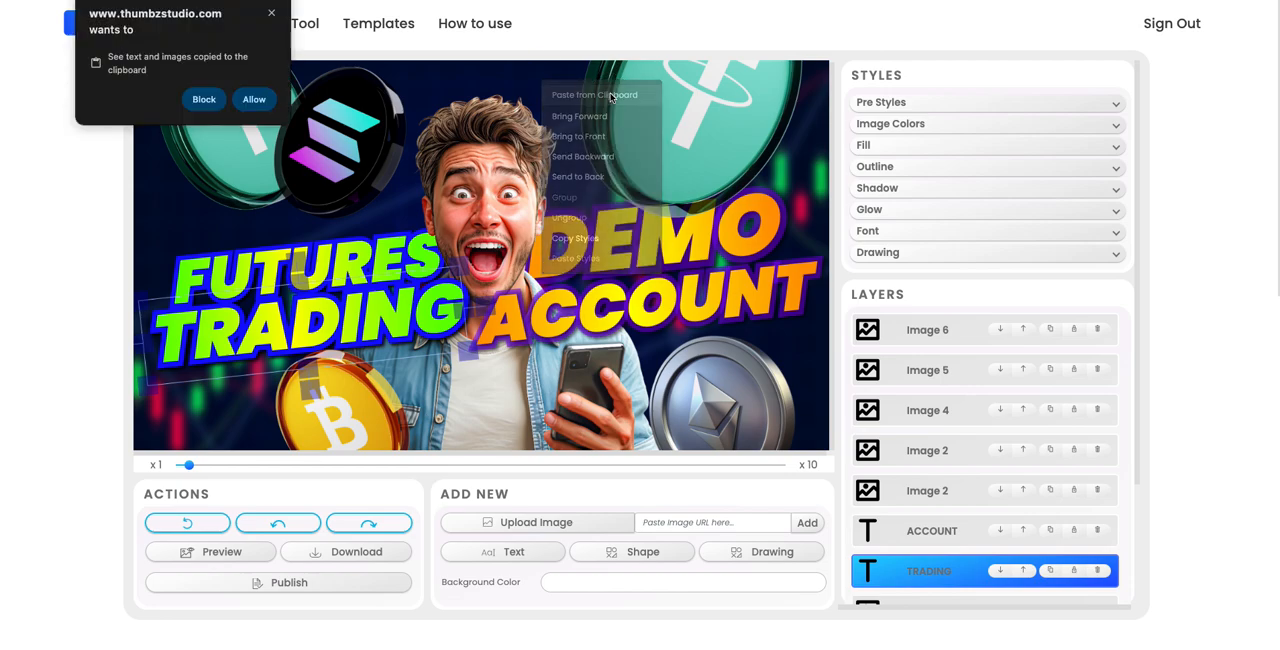
left_click(203, 99)
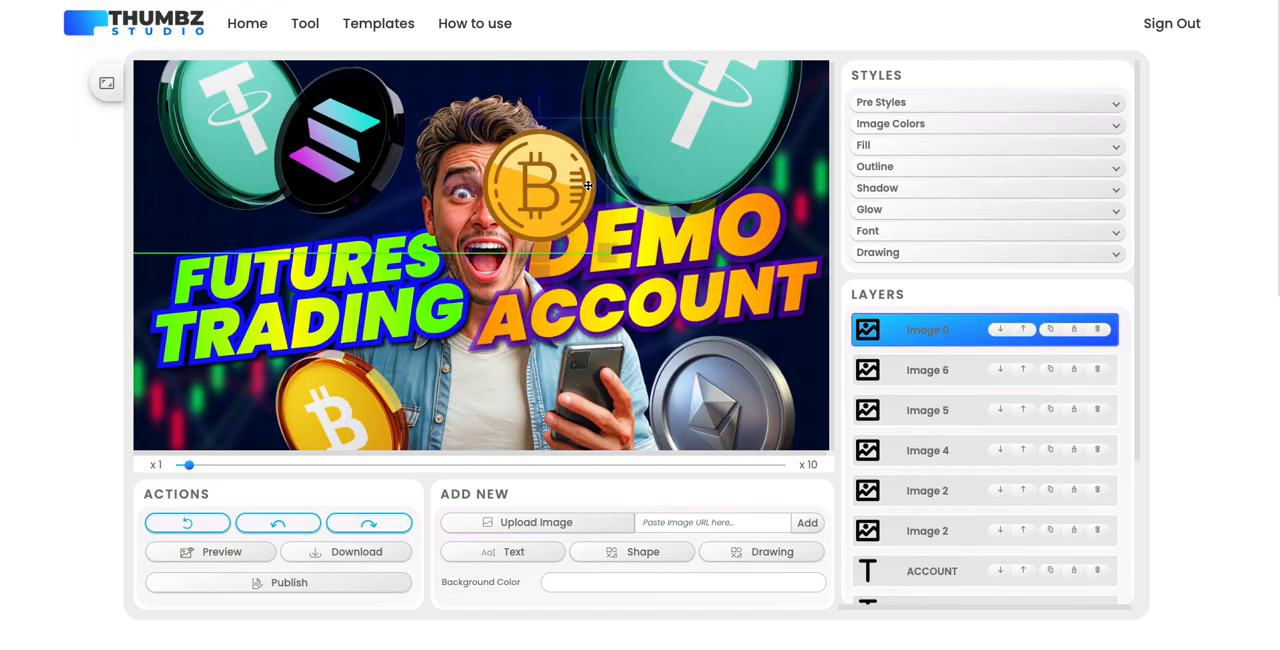
left_click_drag(540, 185, 570, 260)
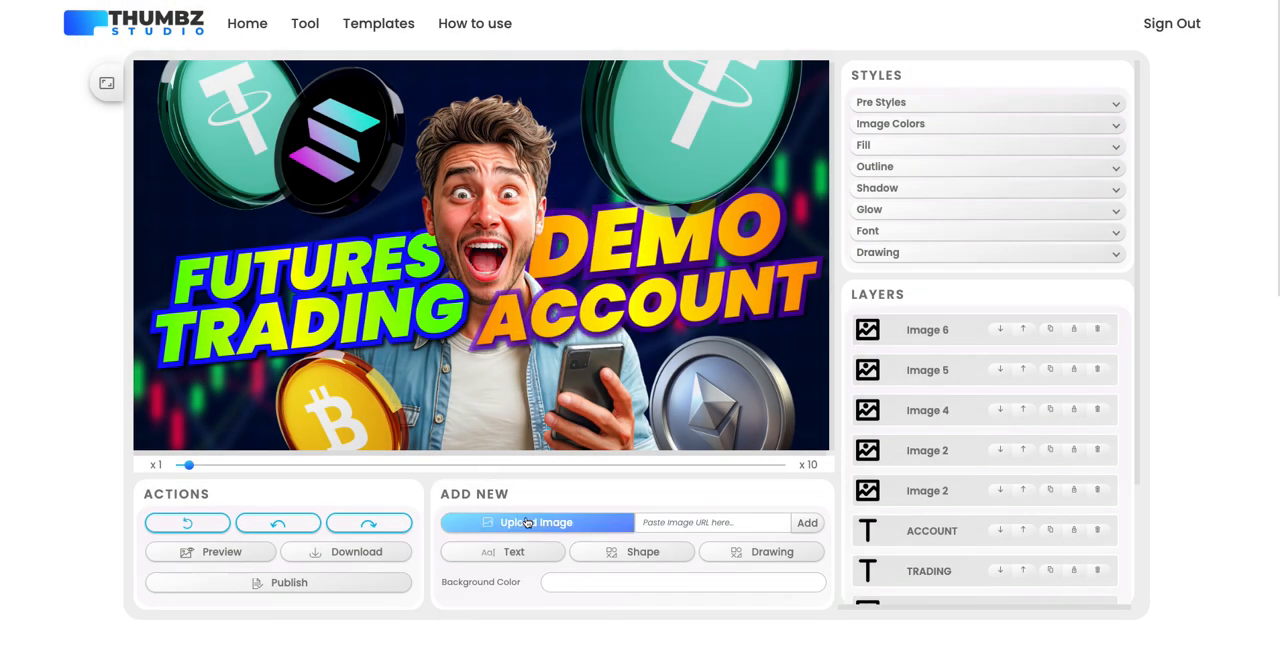
Step: Select the headline text layer and retype it as THUMBNAIL
left_click(273, 262)
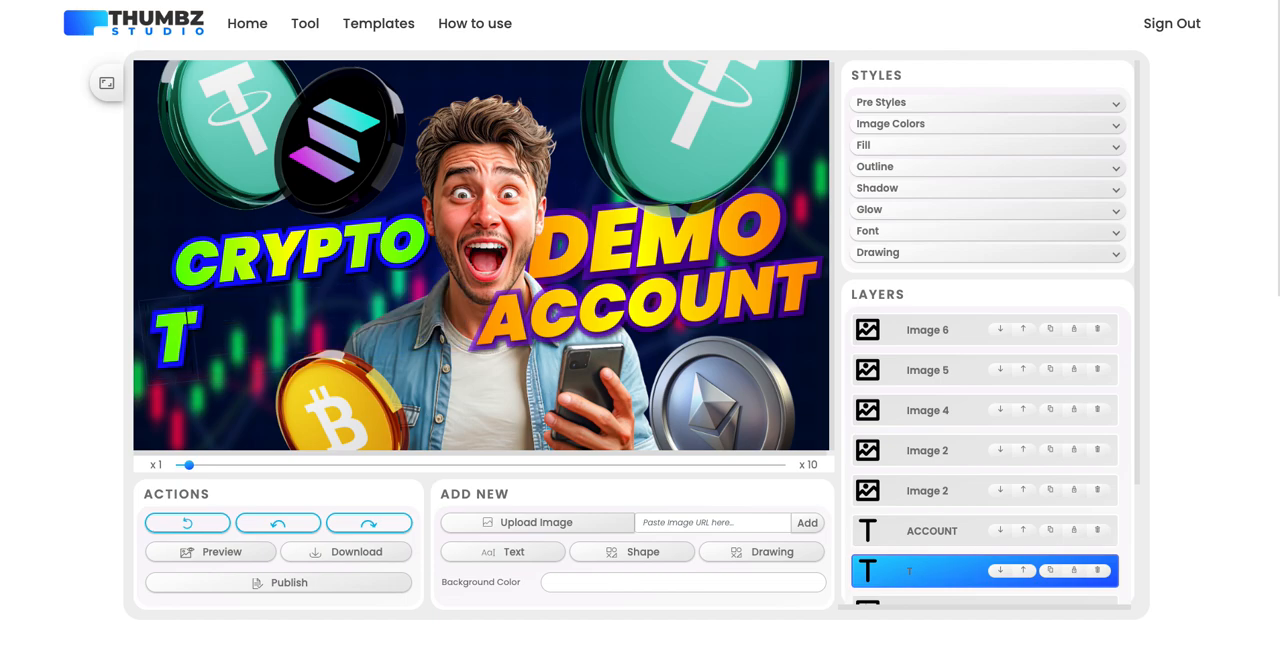
type("THUMBNAIL")
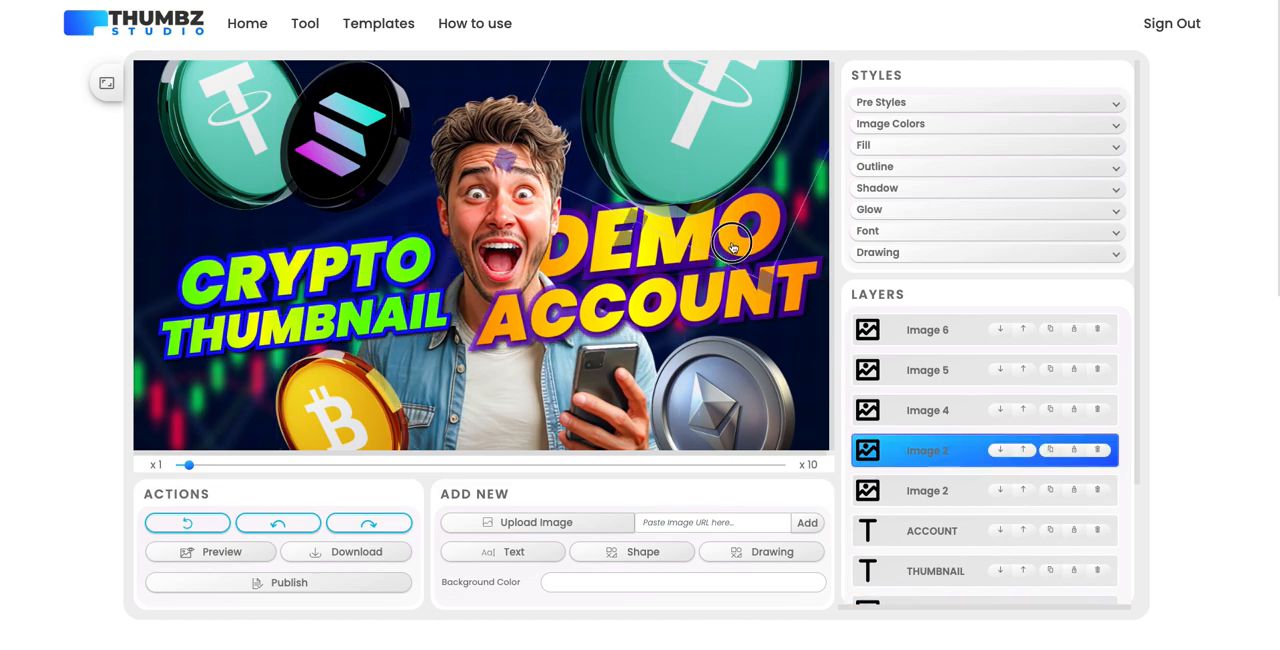
mouse_move(728, 247)
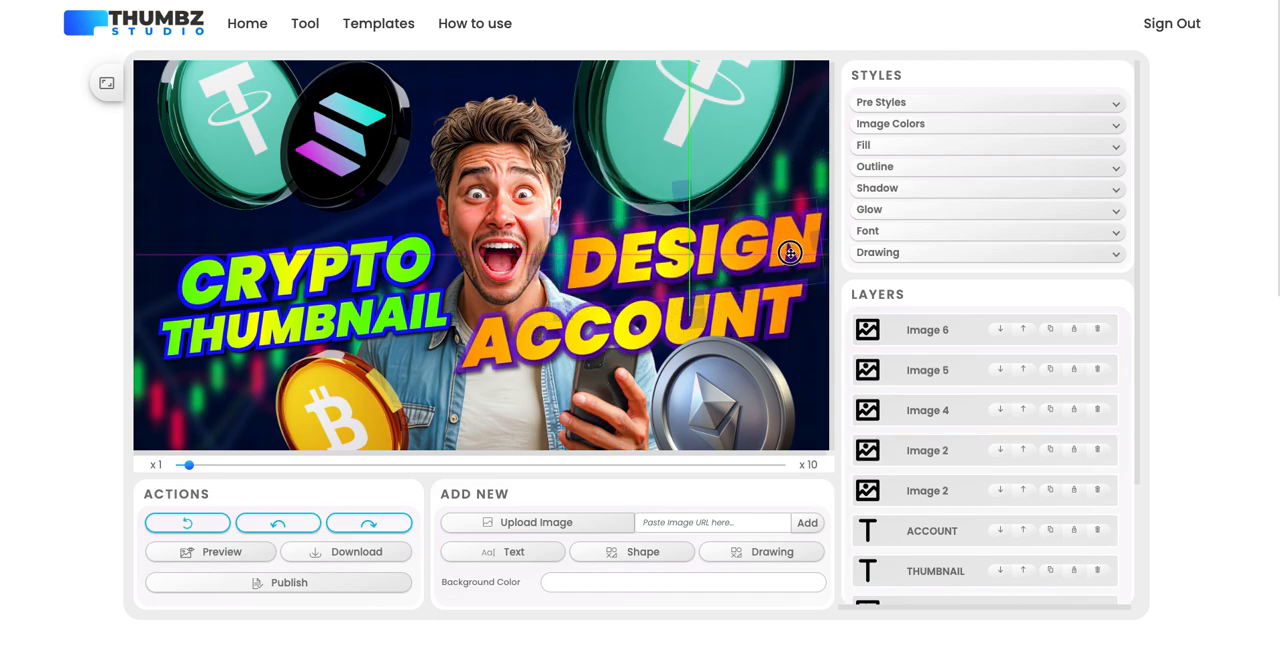
Step: Change the ACCOUNT text to TOOL and bring it to the front
left_click(927, 370)
type("TOOL")
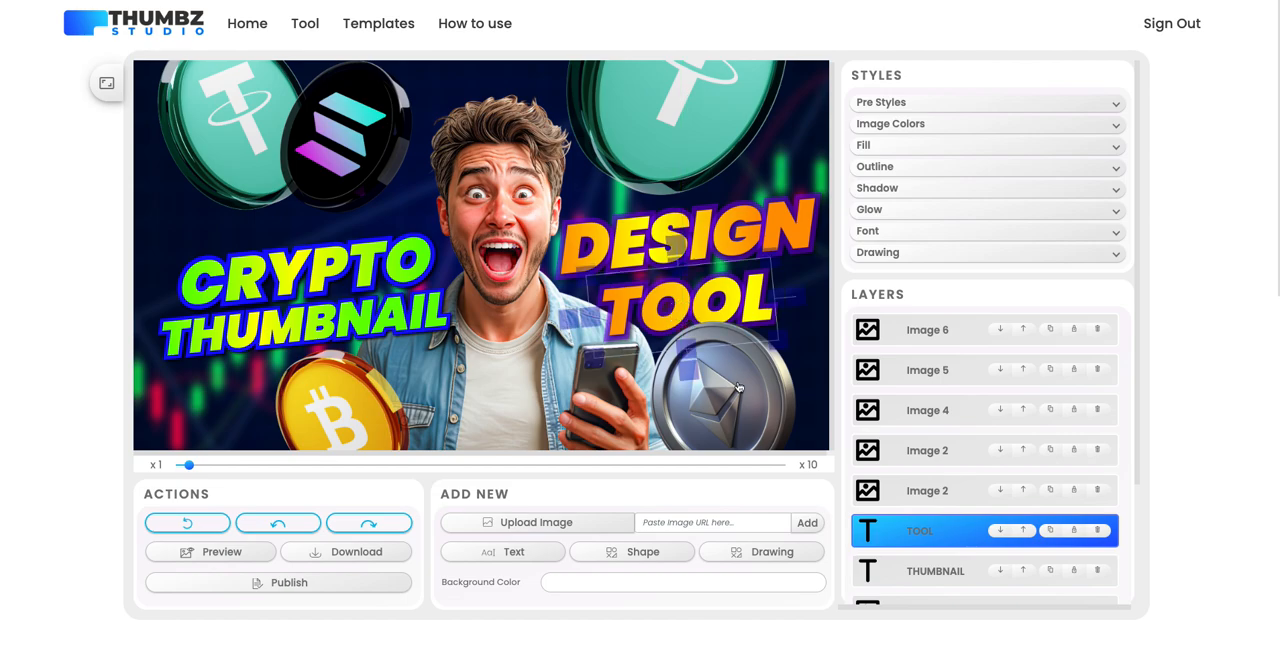
left_click(927, 370)
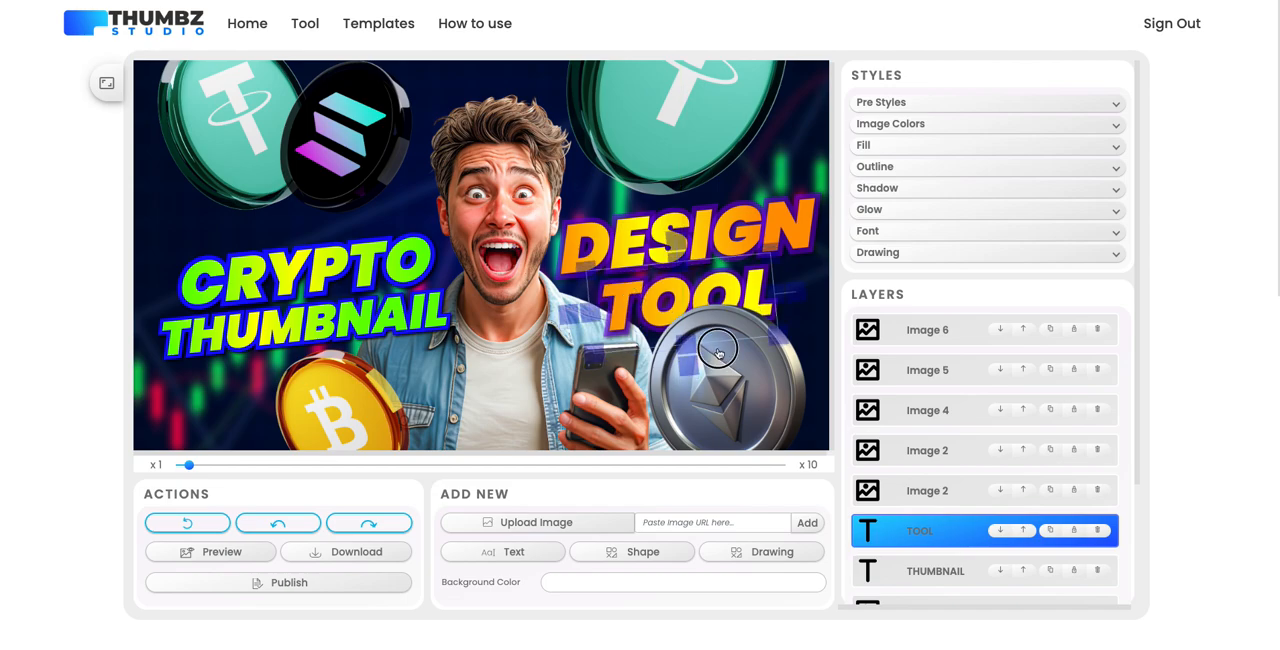
left_click(935, 571)
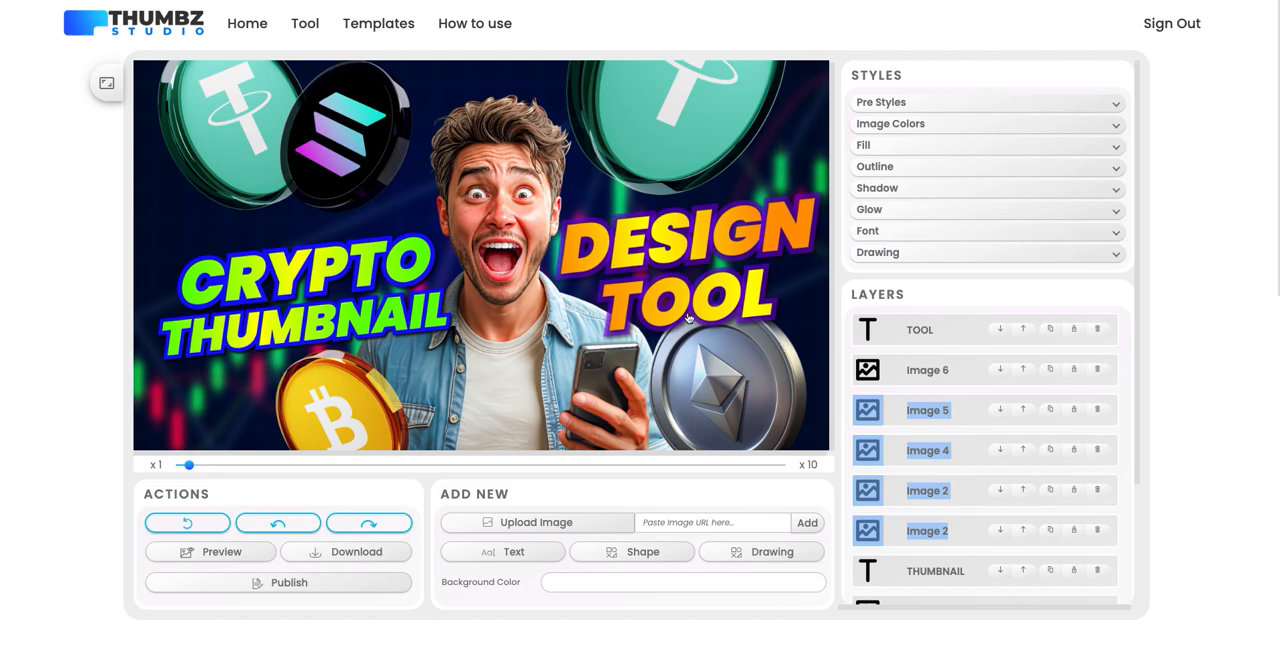
mouse_move(475, 220)
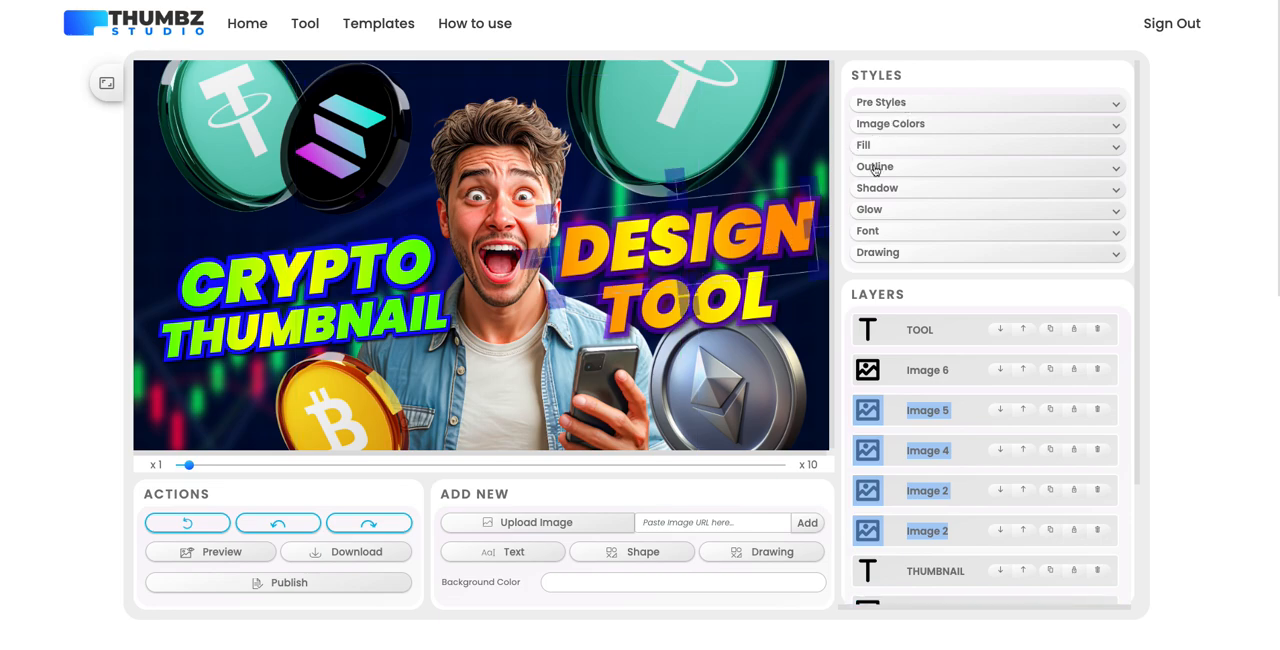
mouse_move(933, 116)
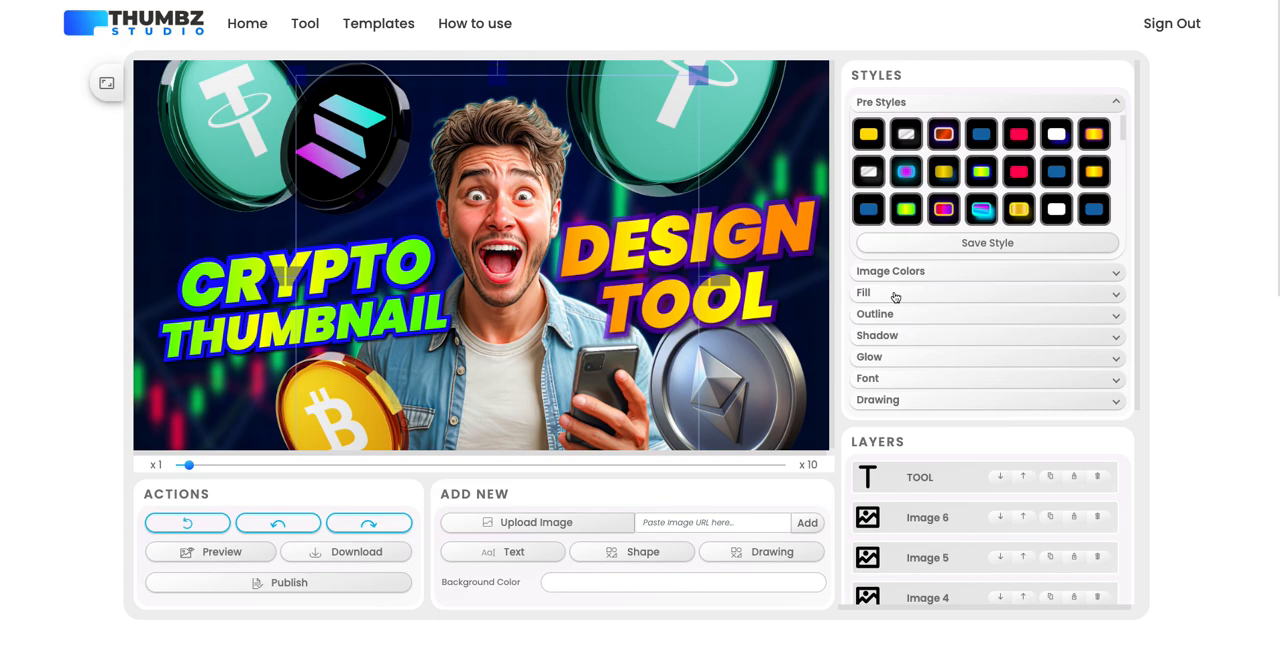
Step: Enable a cyan #00d6ff shadow on the man image with increased distance and feather
left_click(893, 293)
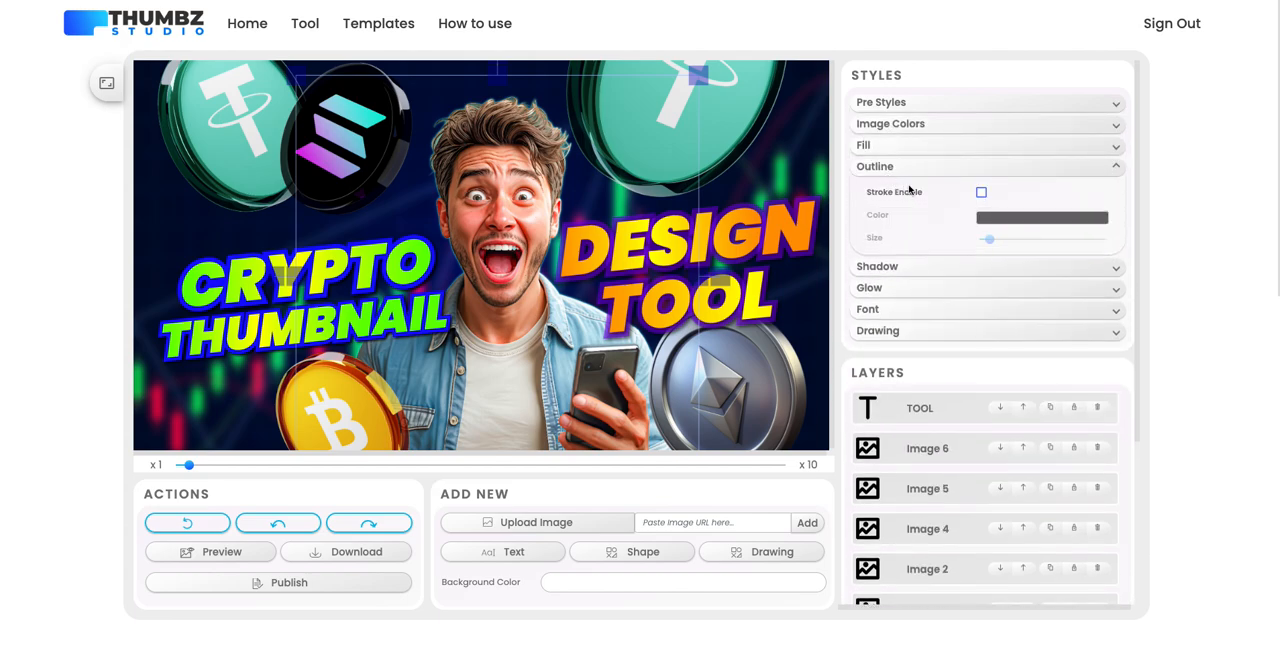
left_click(981, 192)
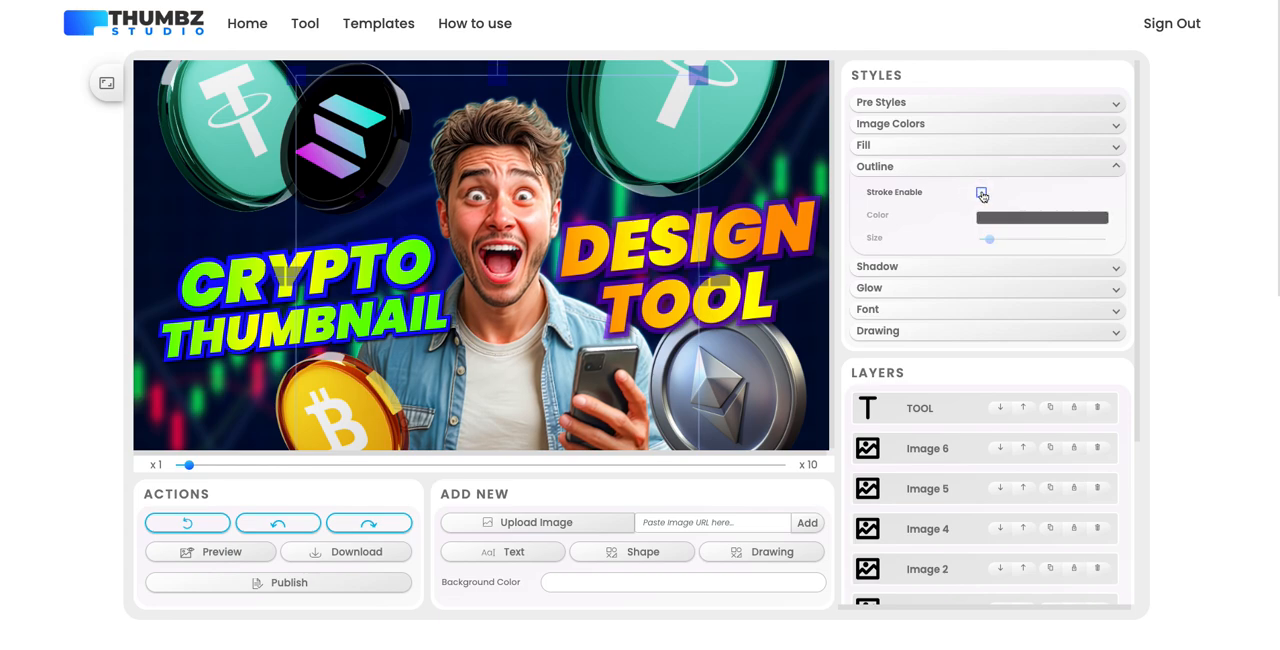
left_click(863, 145)
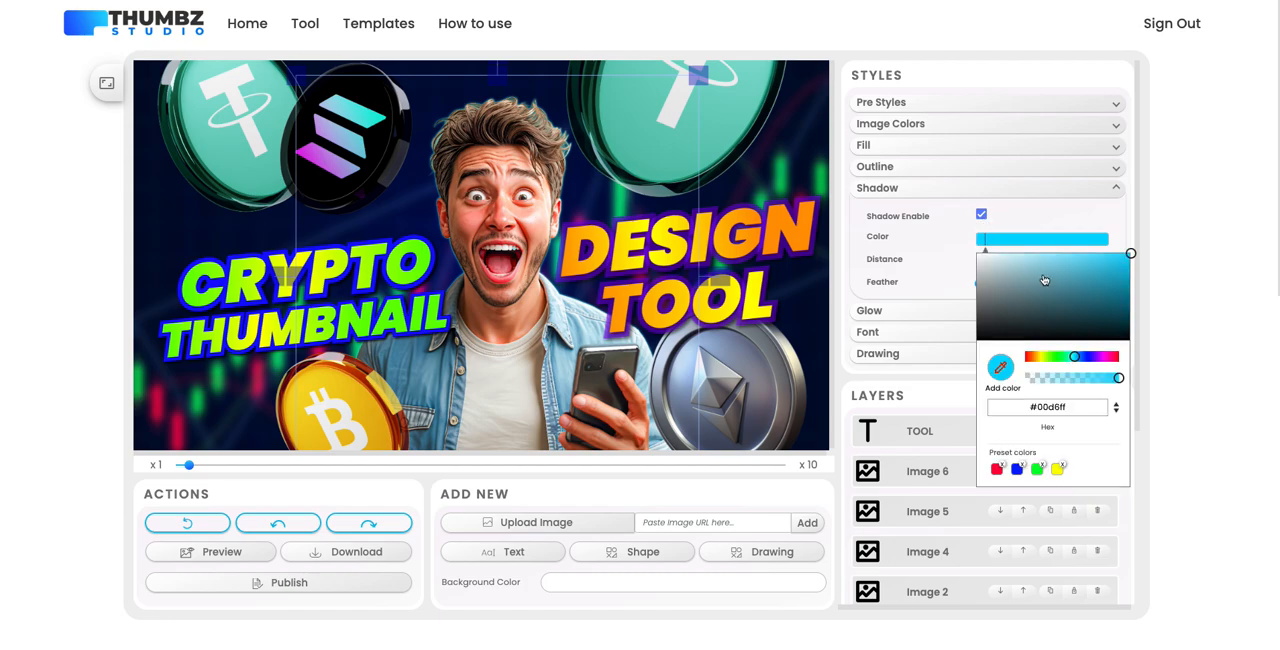
left_click(1042, 238)
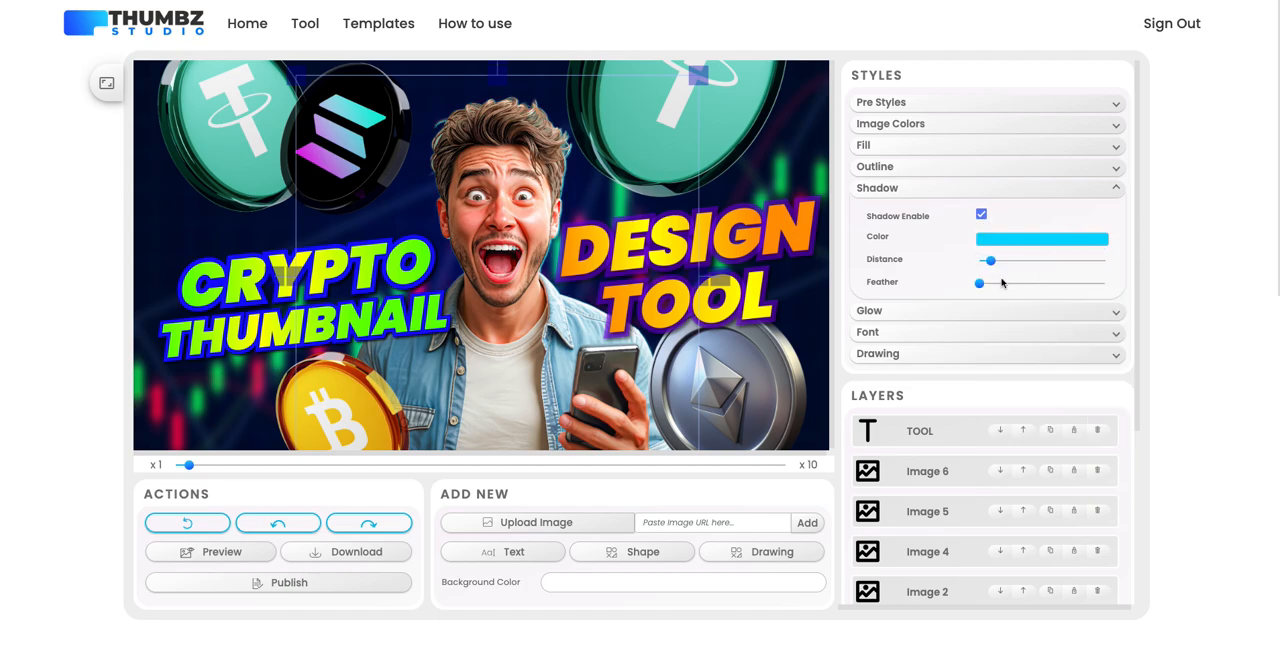
left_click_drag(990, 260, 1005, 258)
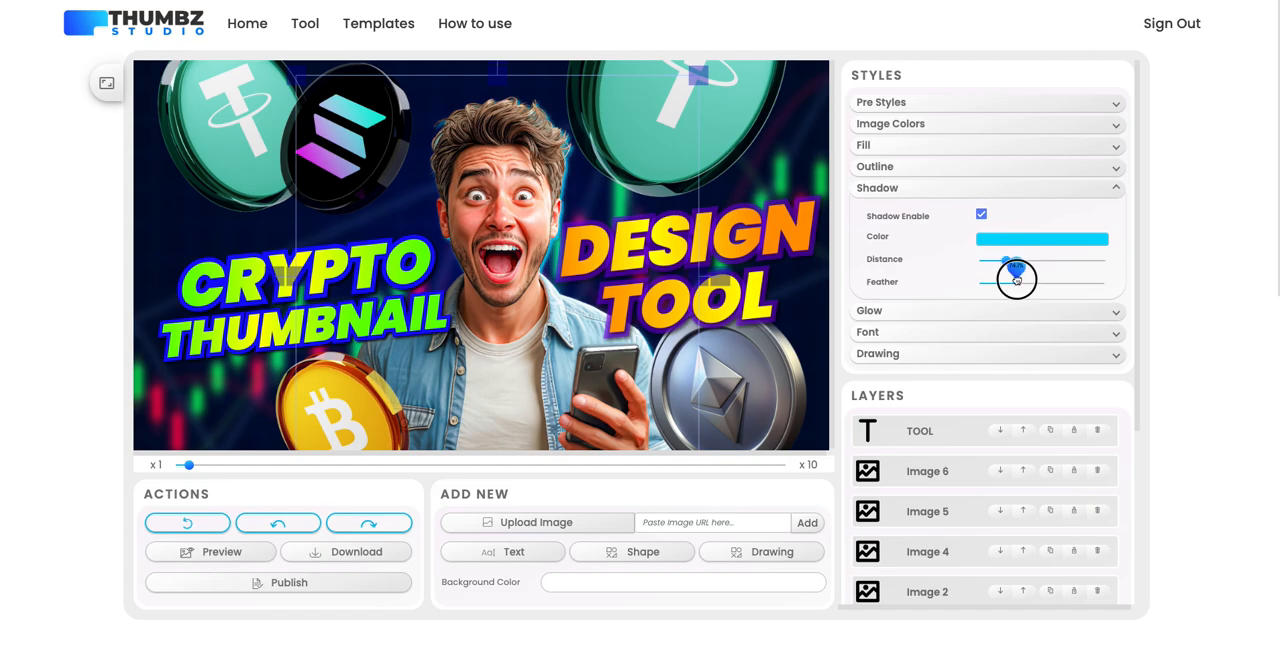
left_click_drag(1015, 278, 1000, 267)
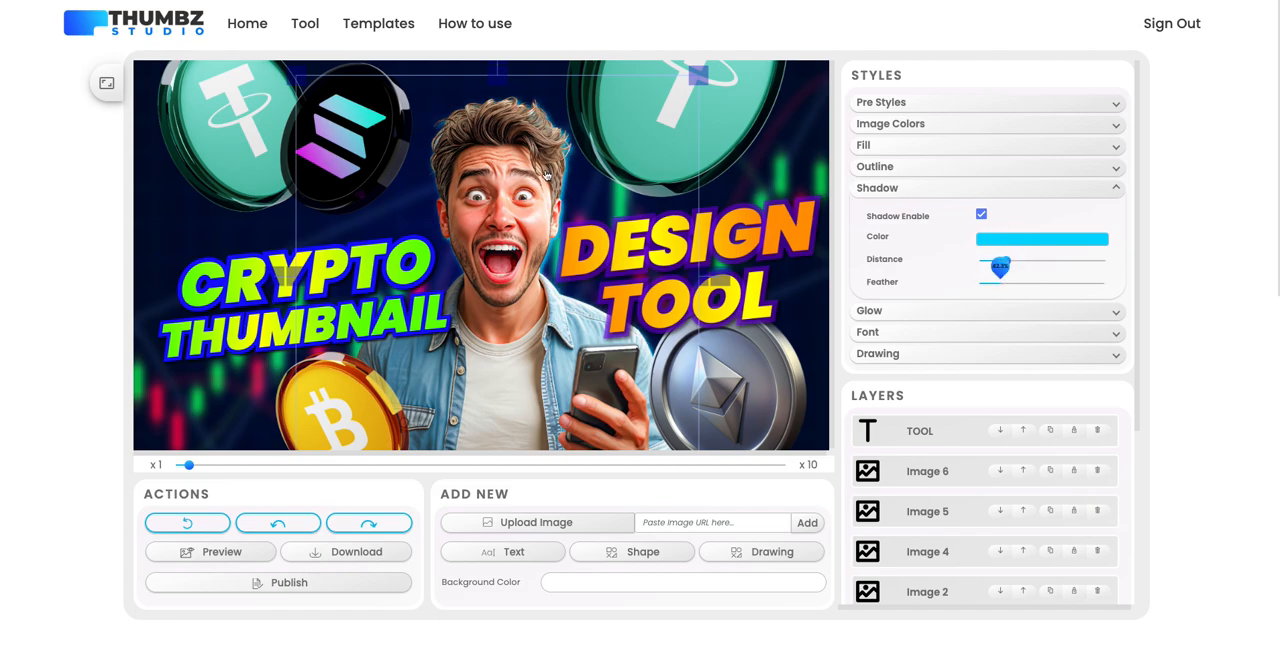
mouse_move(634, 360)
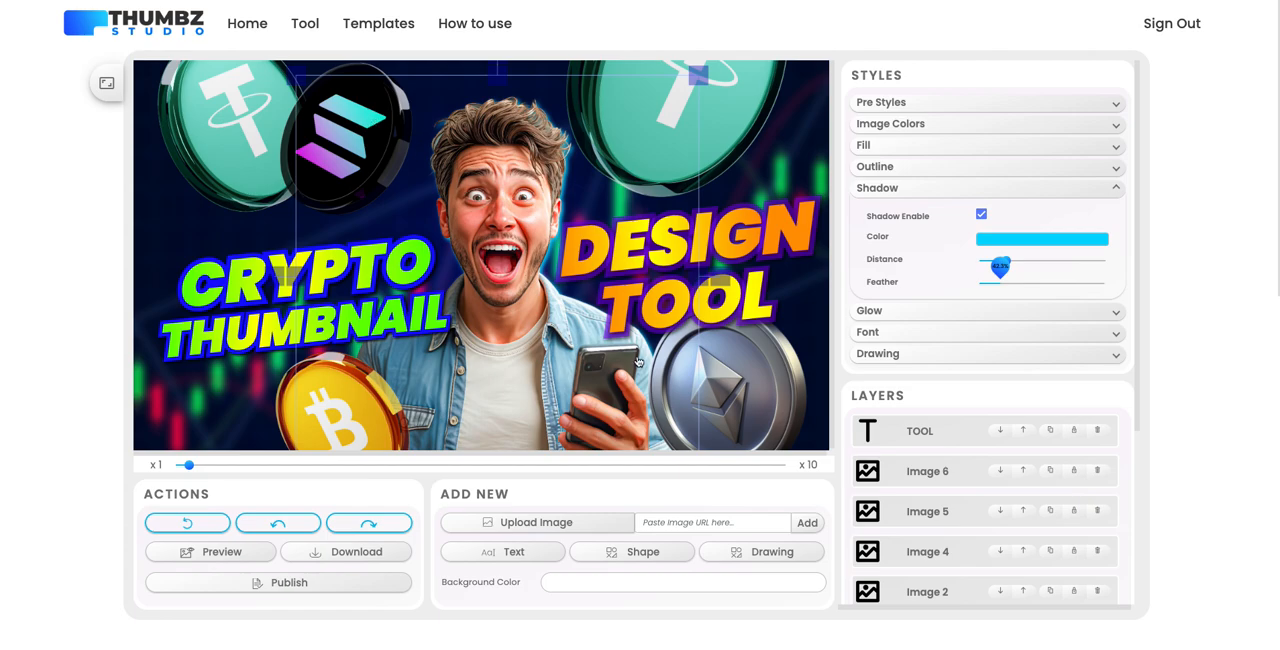
mouse_move(401, 227)
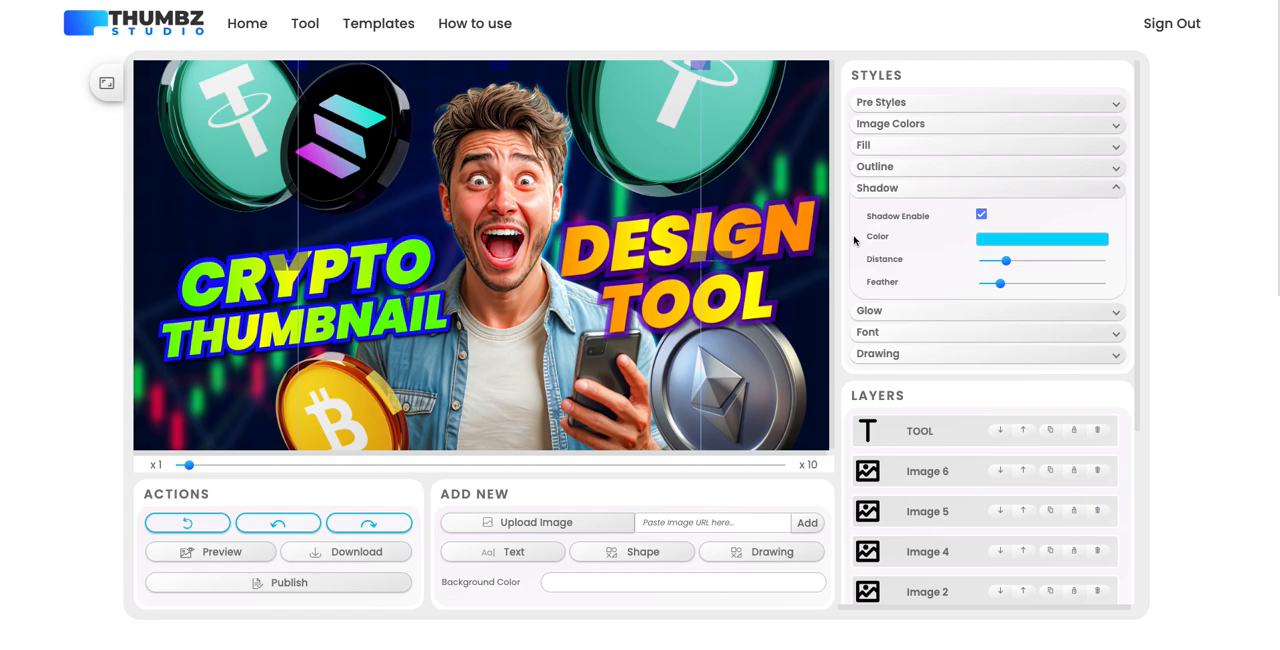
mouse_move(905, 105)
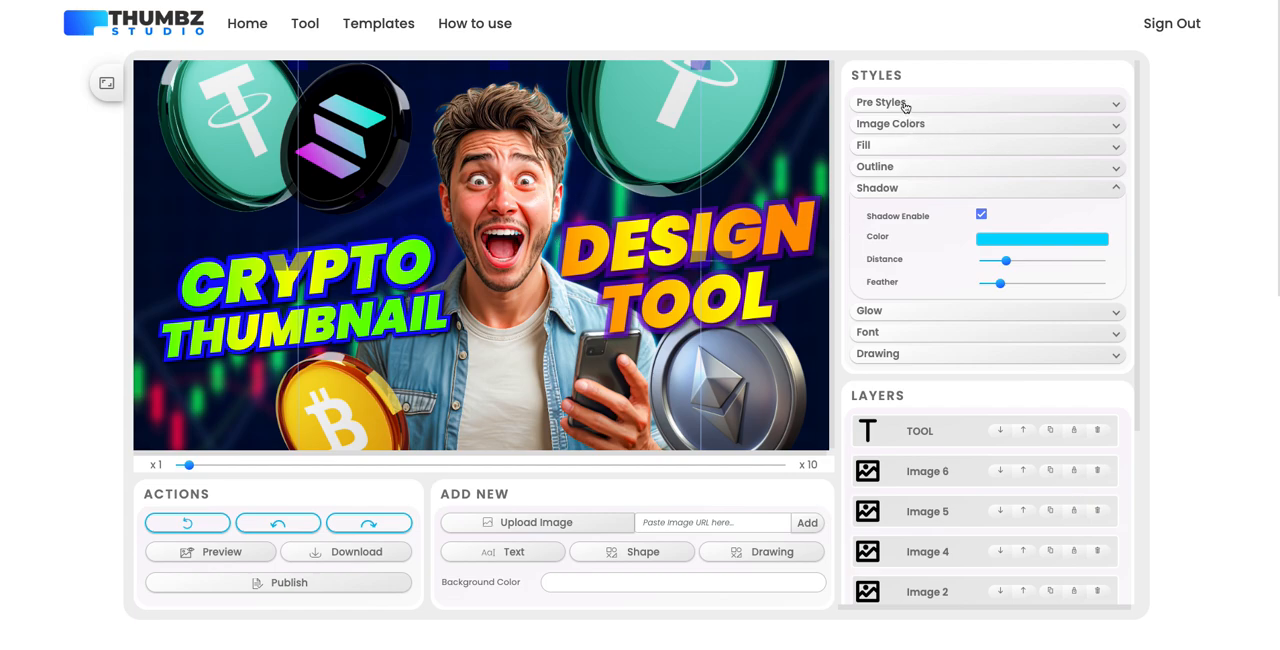
Step: Shift the man image's hue in the image colour adjustments
left_click(986, 123)
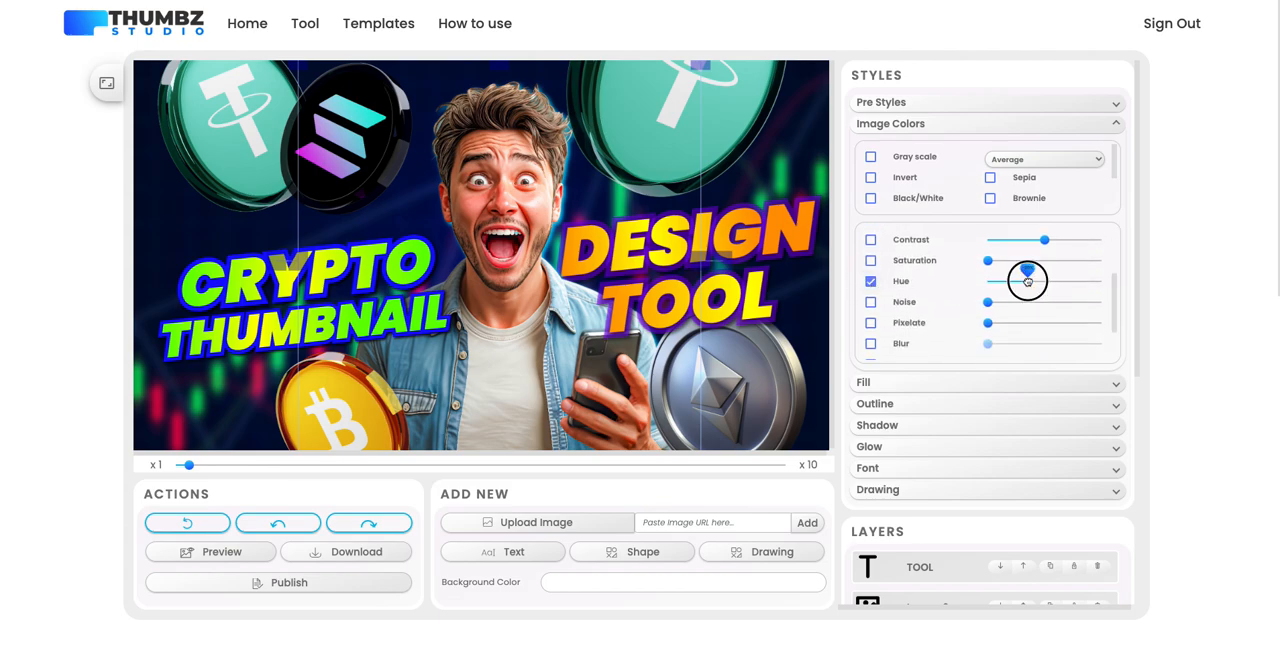
left_click_drag(1027, 281, 1028, 265)
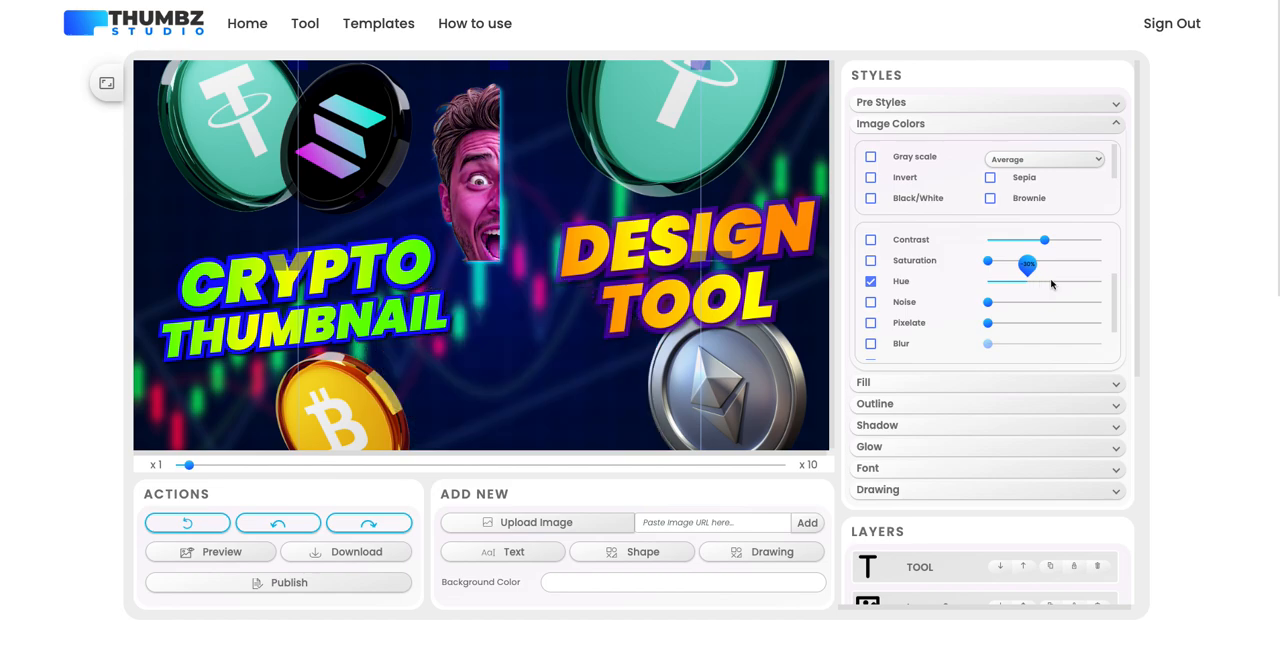
left_click(871, 281)
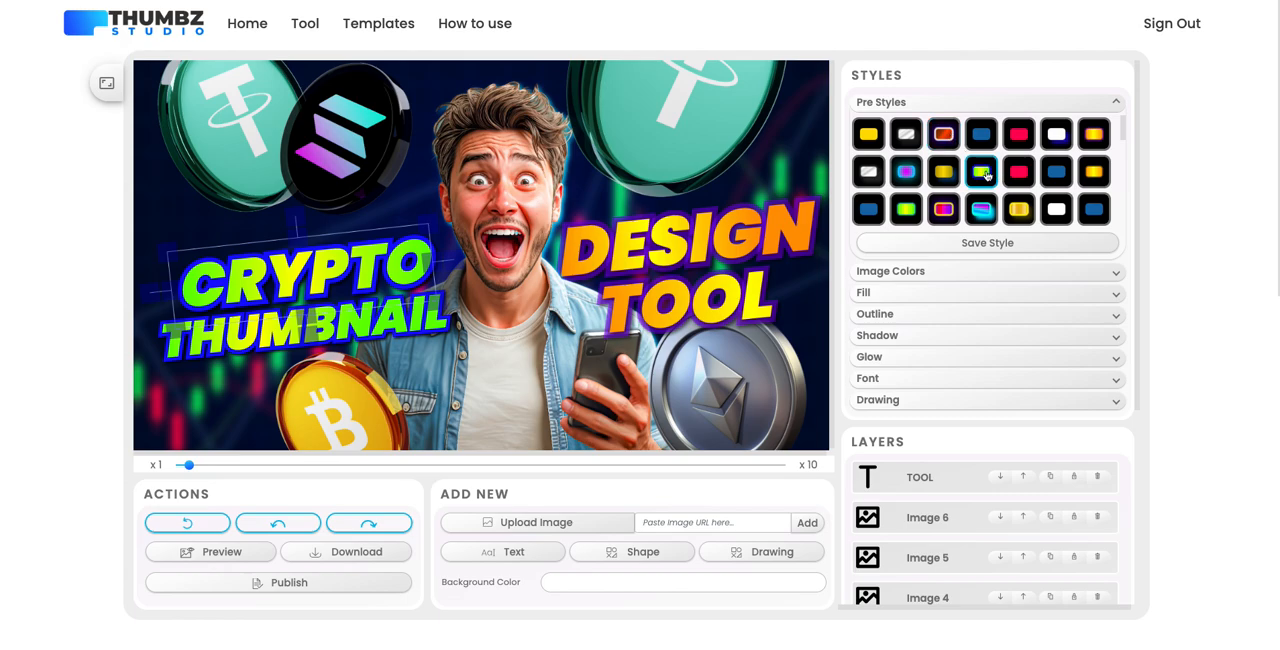
left_click(981, 171)
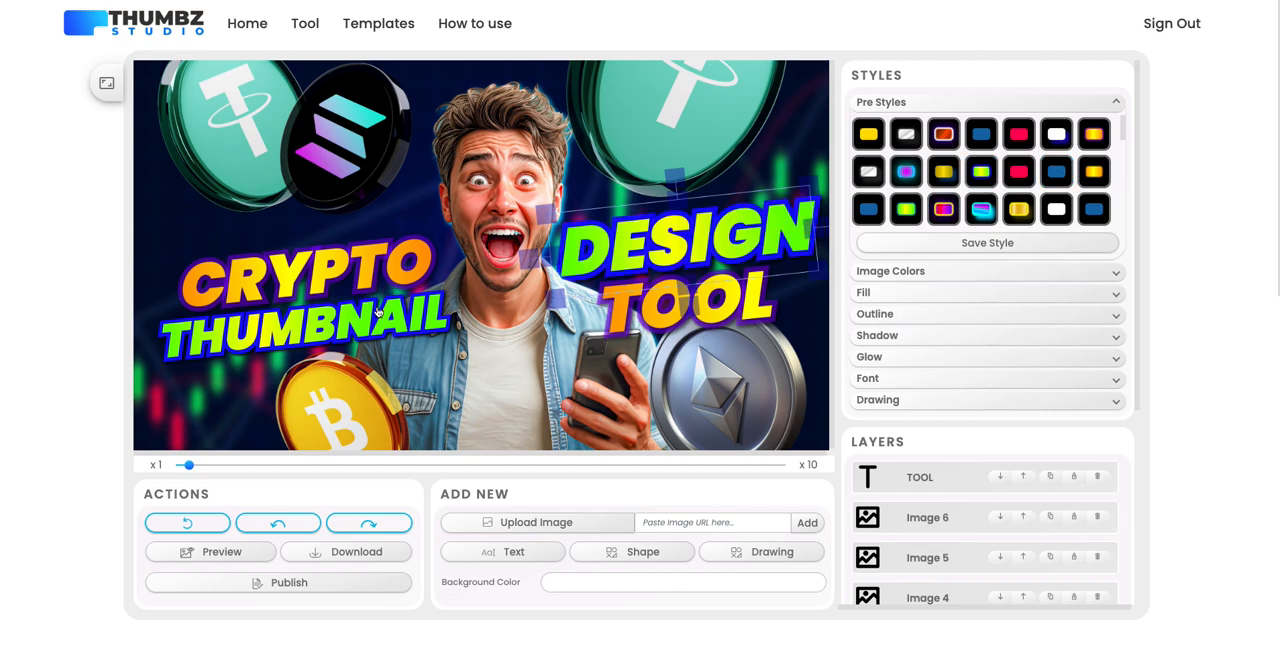
left_click(210, 552)
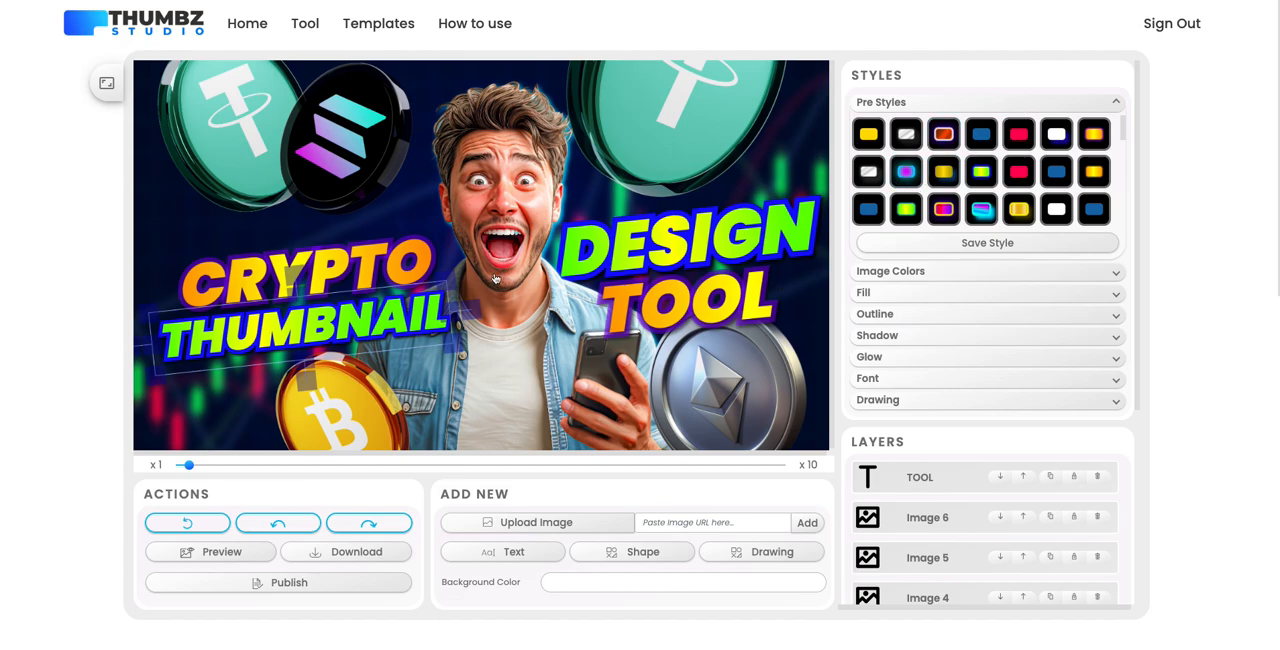
left_click(270, 280)
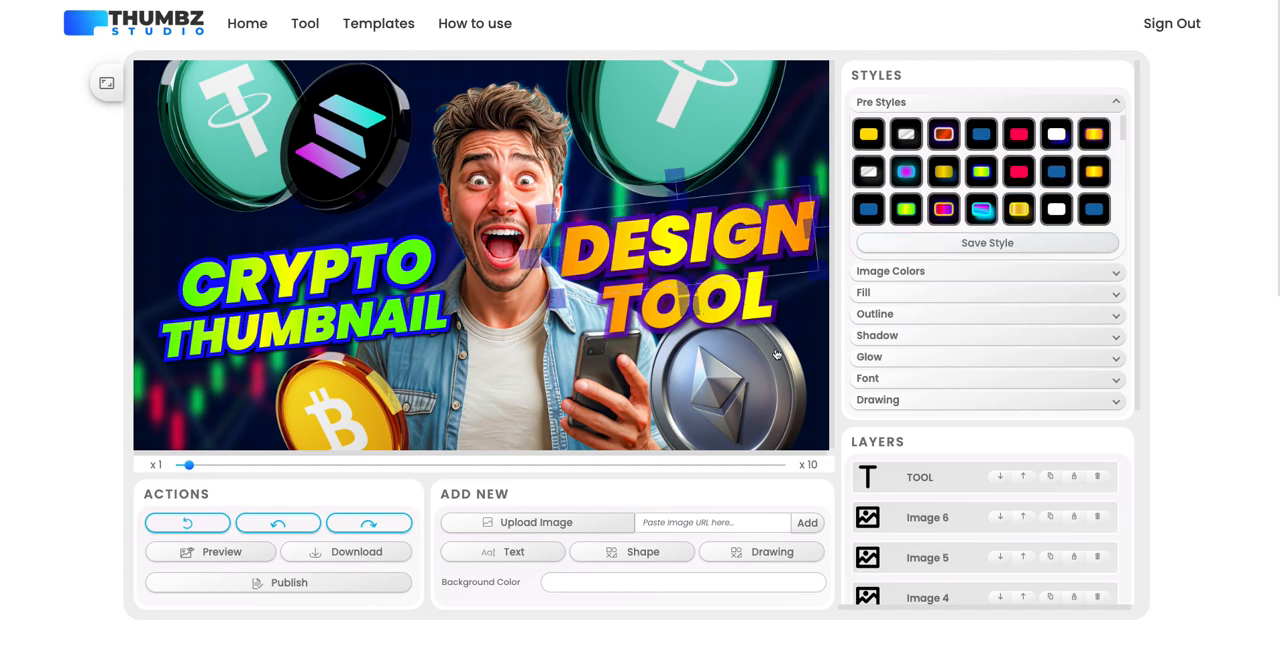
left_click(927, 557)
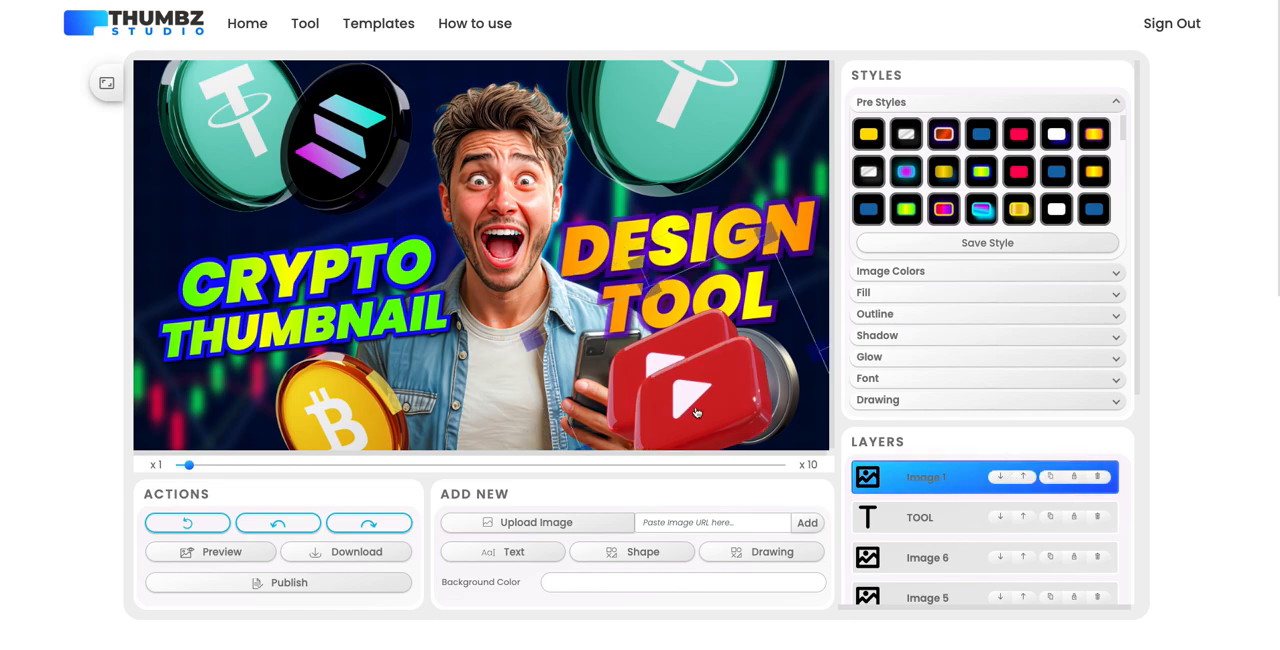
Step: Move a YouTube icon to the upper left, keeping the layer when prompted to delete
left_click_drag(680, 390, 237, 195)
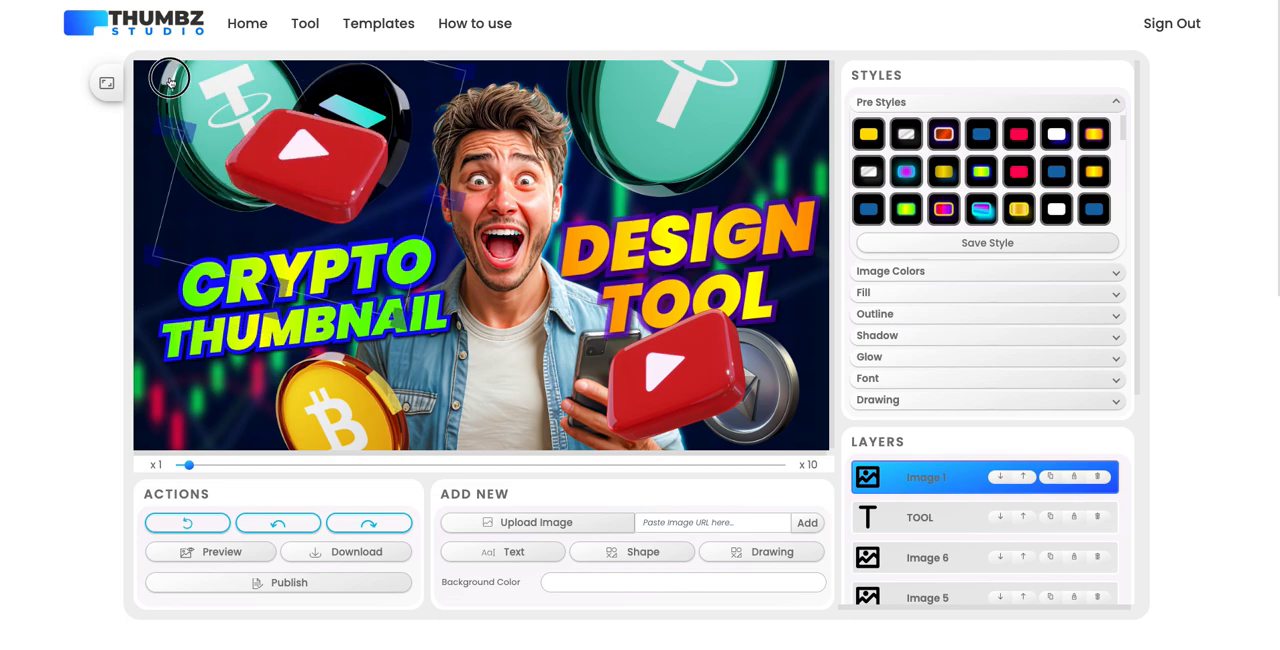
left_click(1098, 477)
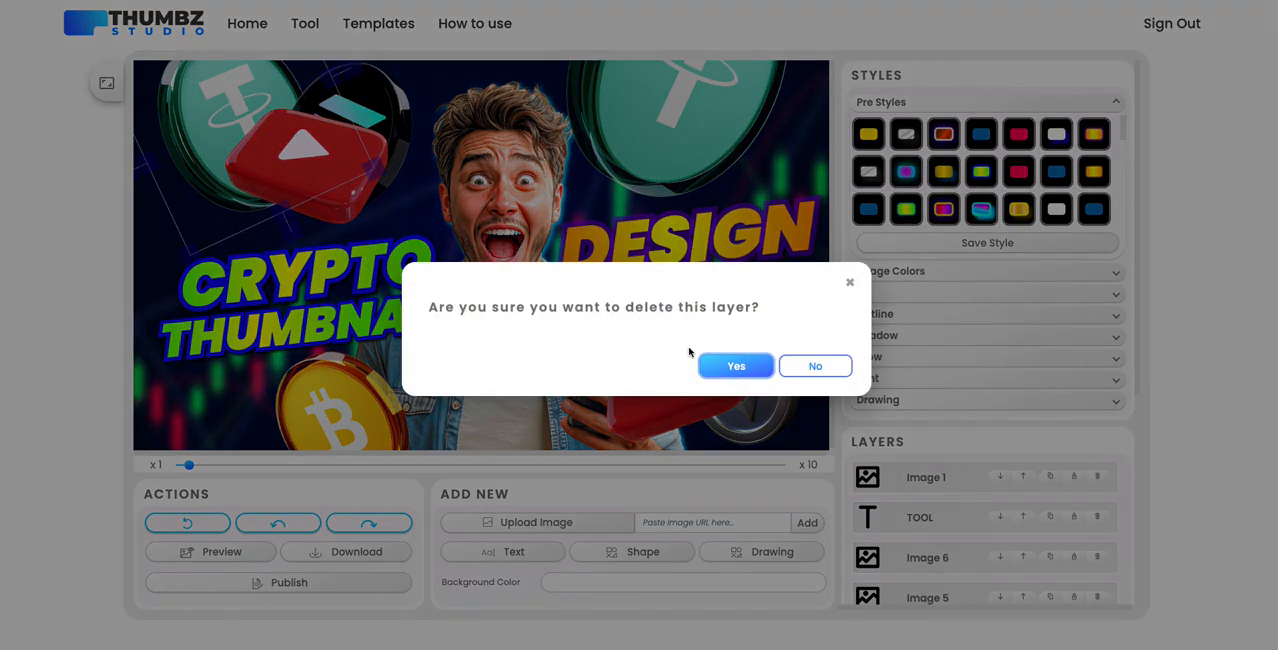
left_click(735, 366)
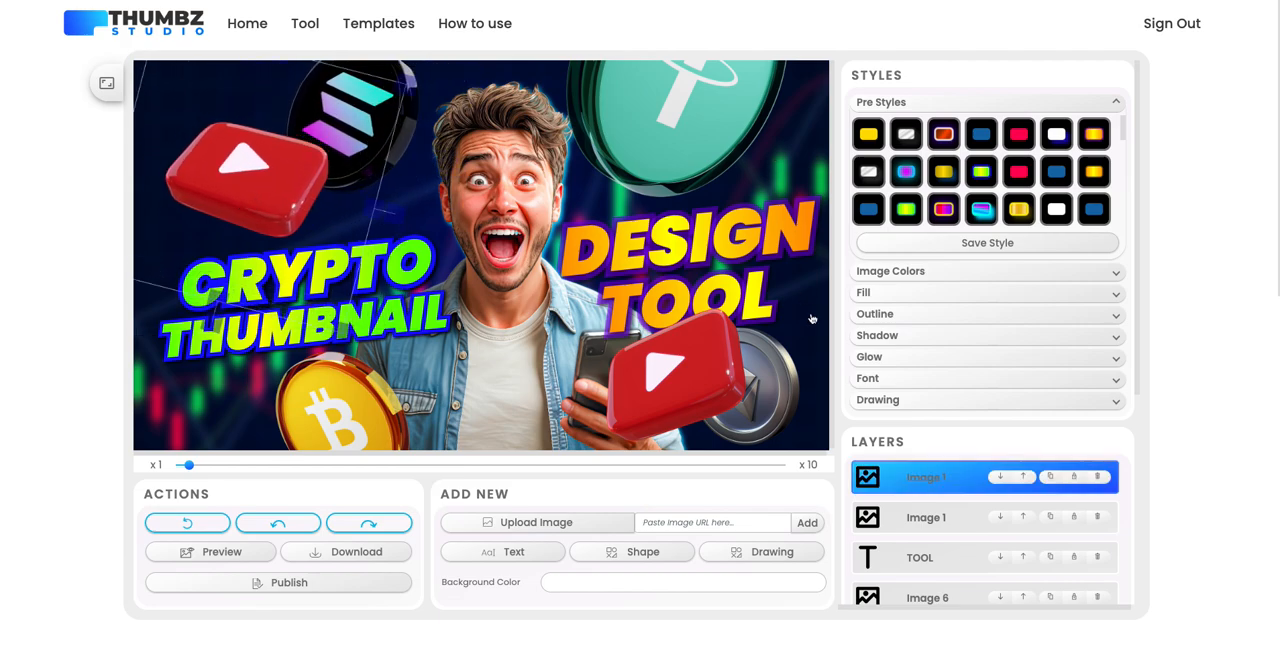
Step: Turn on Contrast under Image Colors for both the upper and lower YouTube icons
left_click(889, 271)
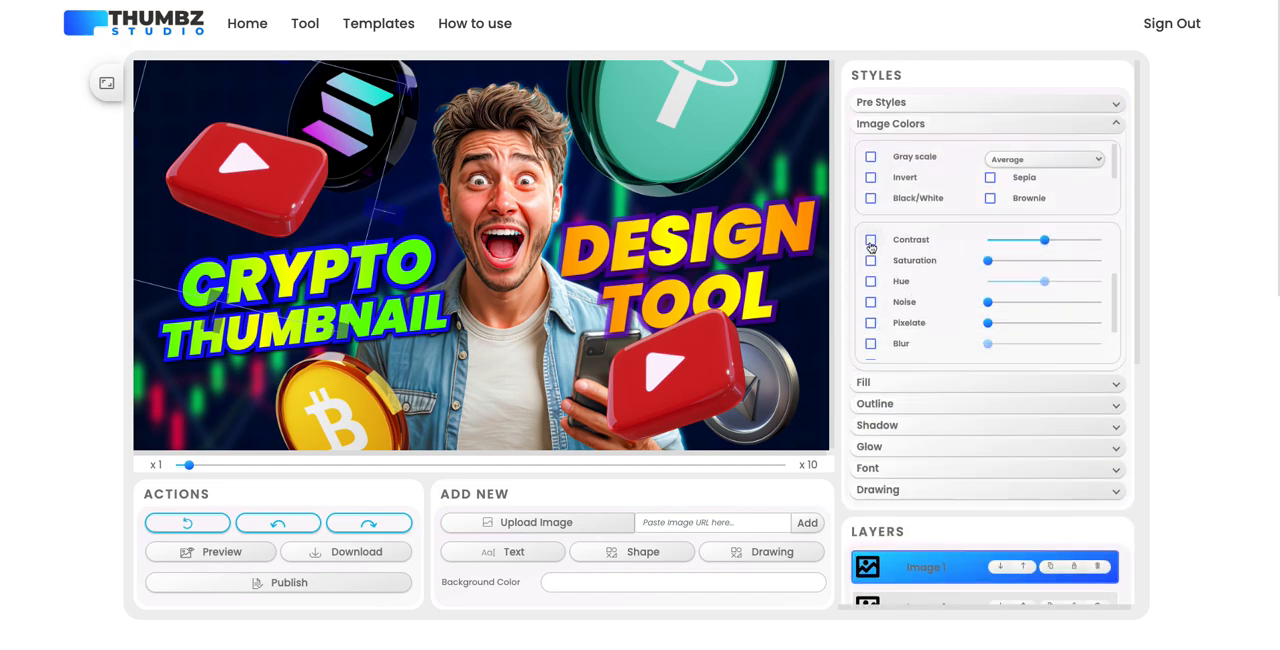
left_click(870, 240)
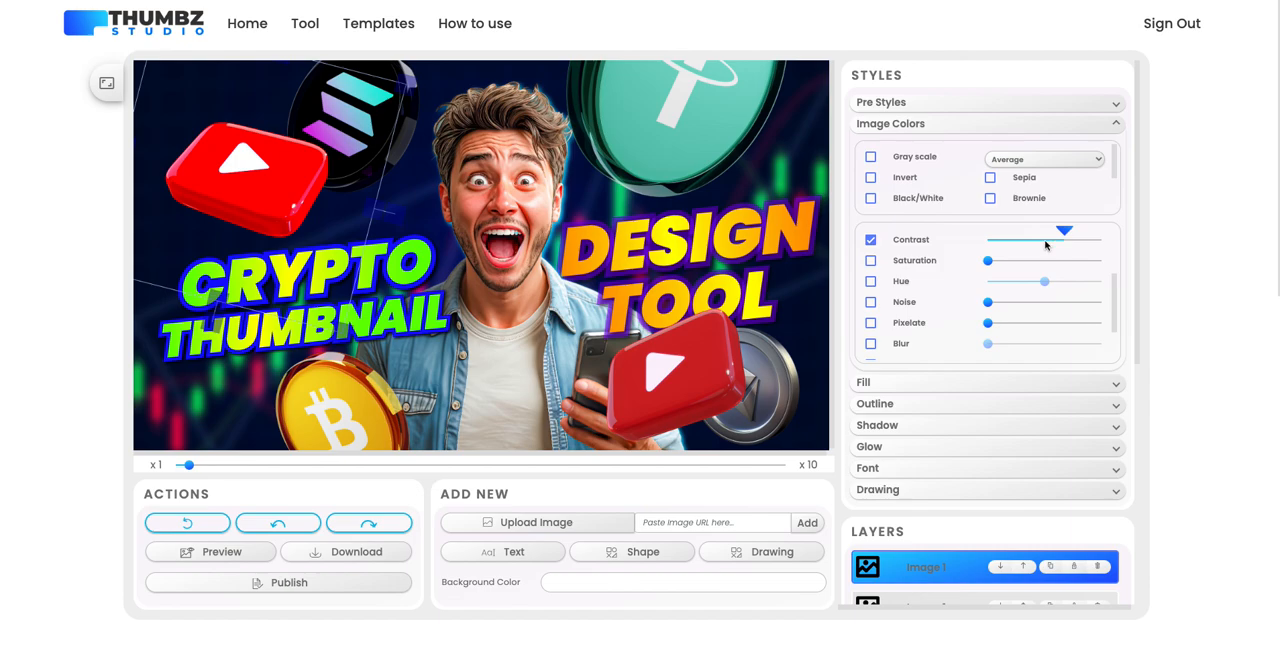
left_click(870, 239)
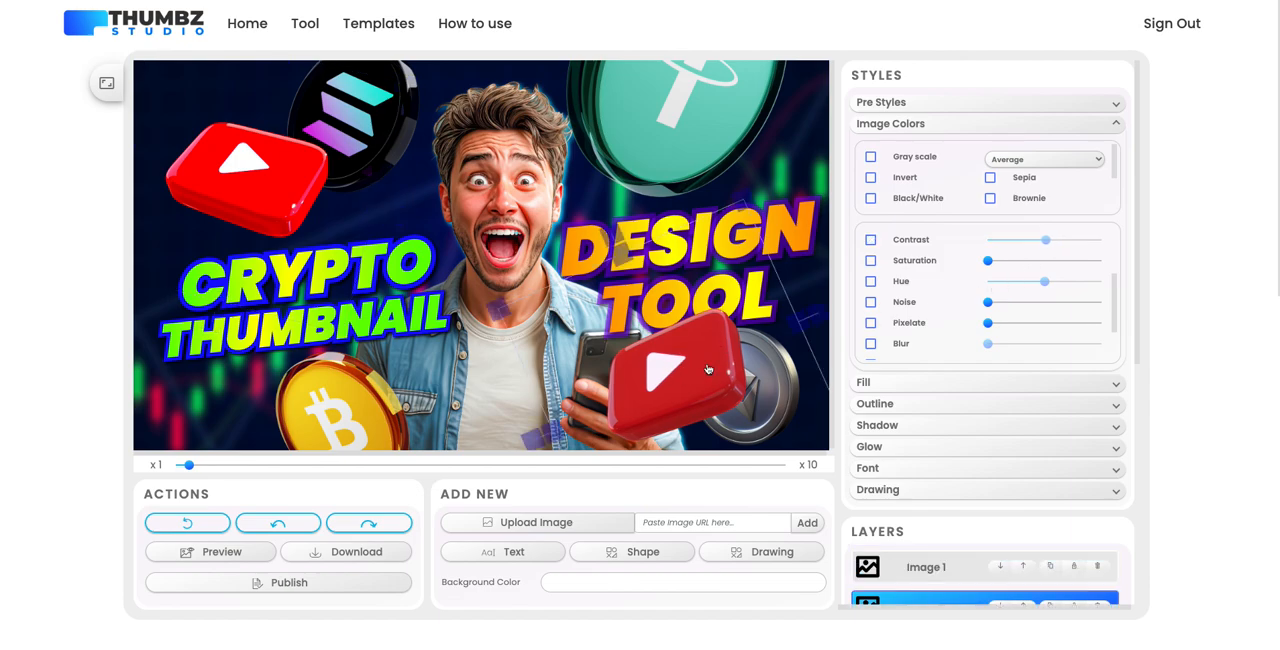
left_click(870, 239)
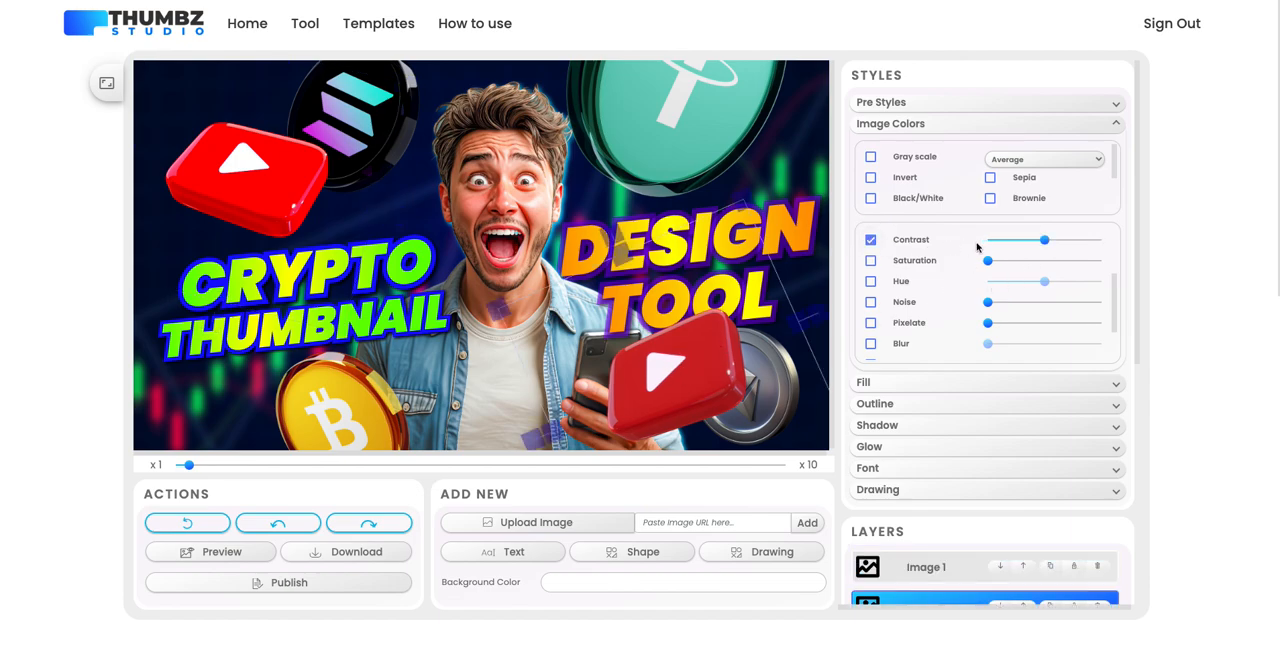
right_click(1045, 240)
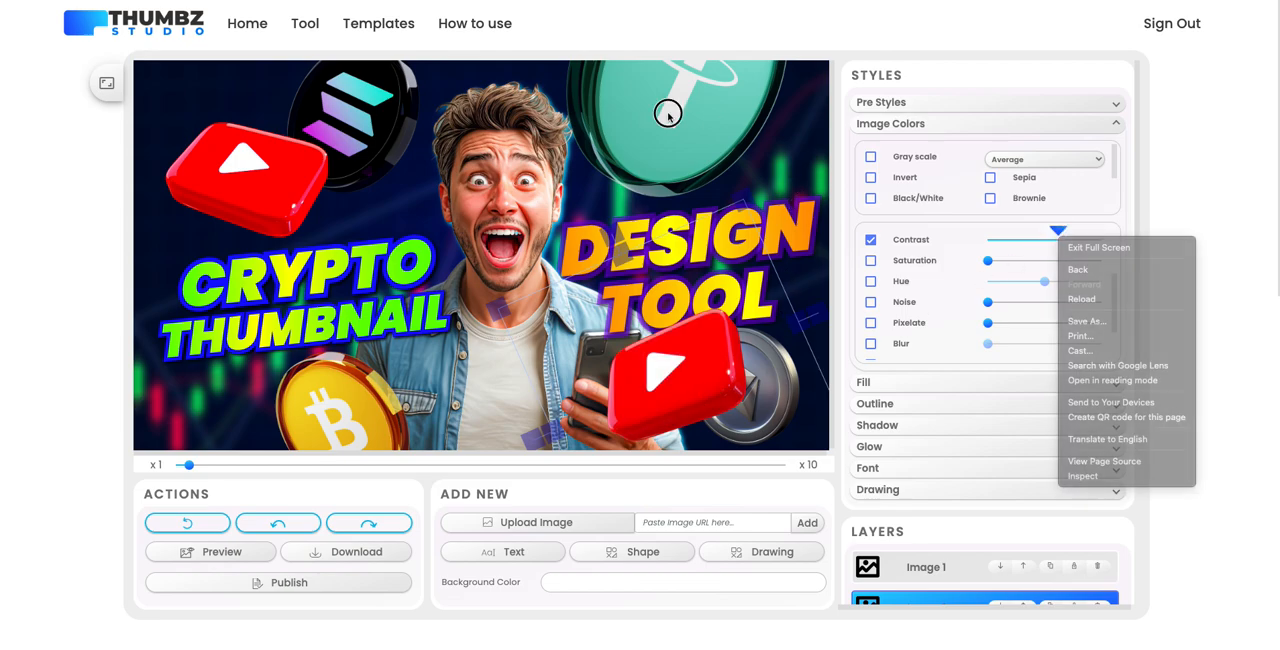
left_click(740, 205)
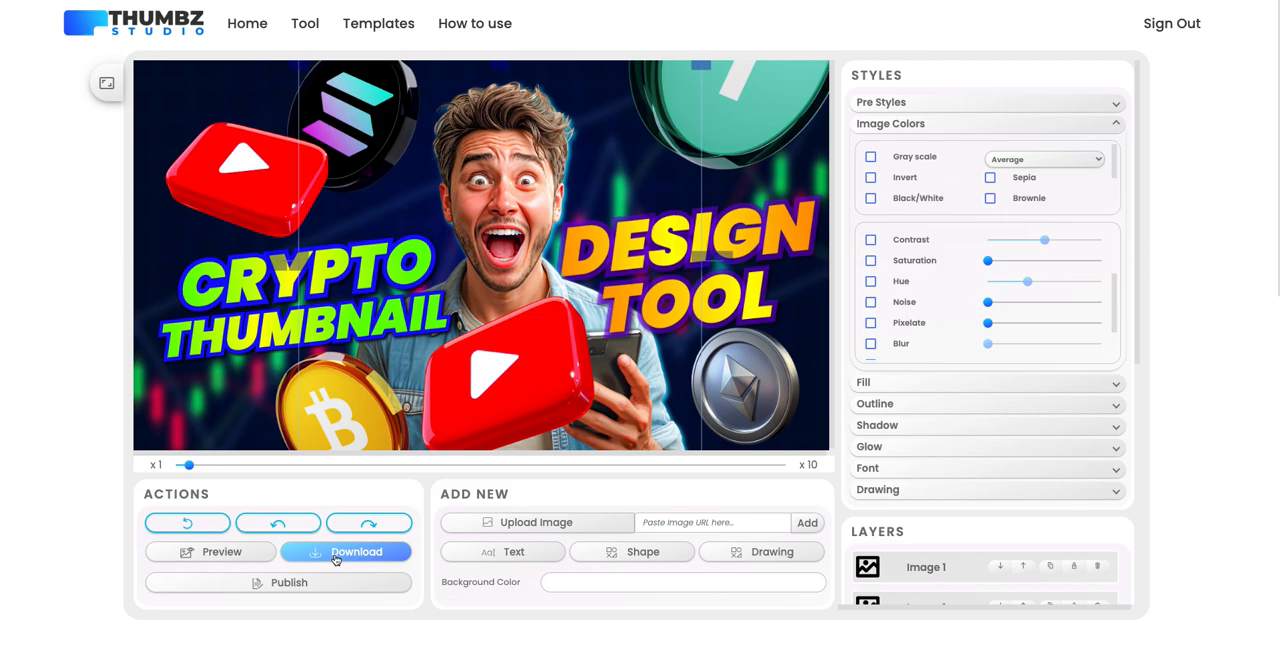
left_click(356, 551)
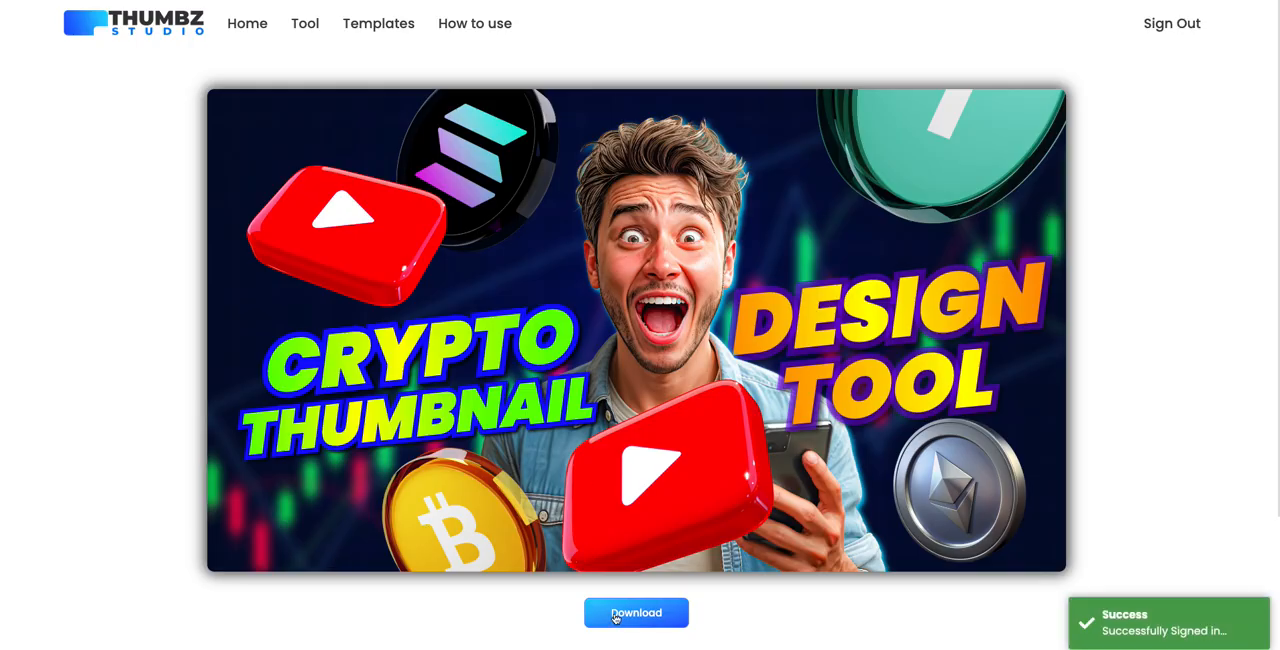
mouse_move(583, 289)
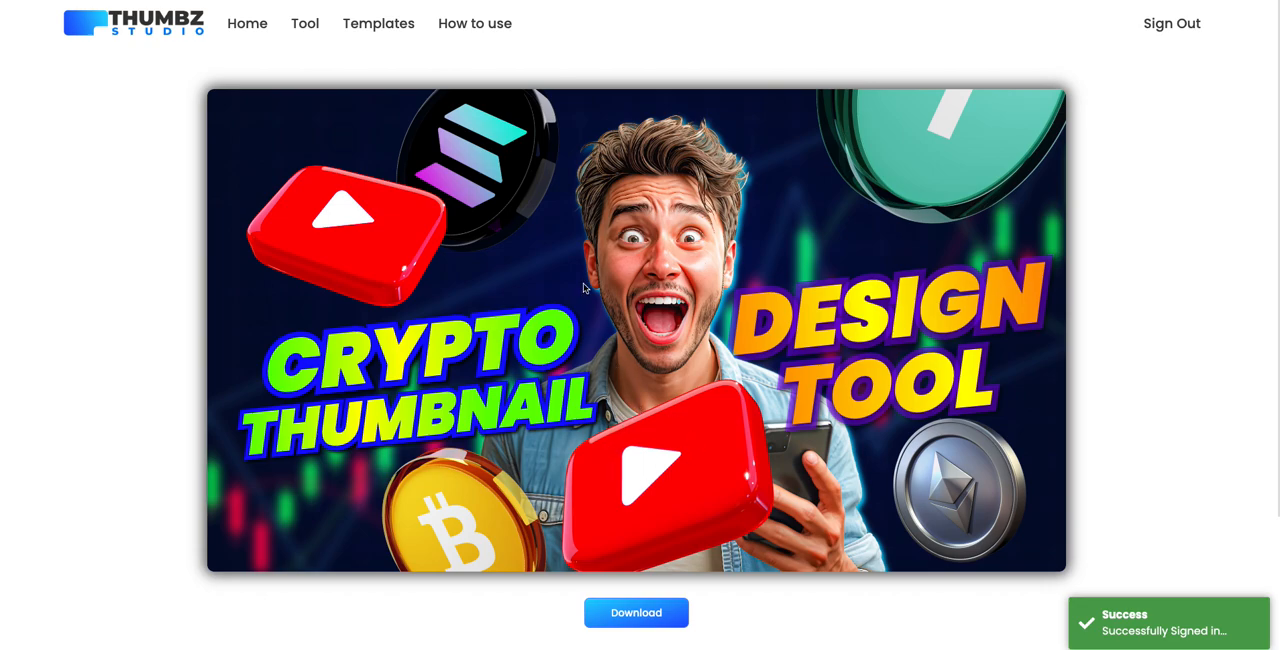
mouse_move(600, 430)
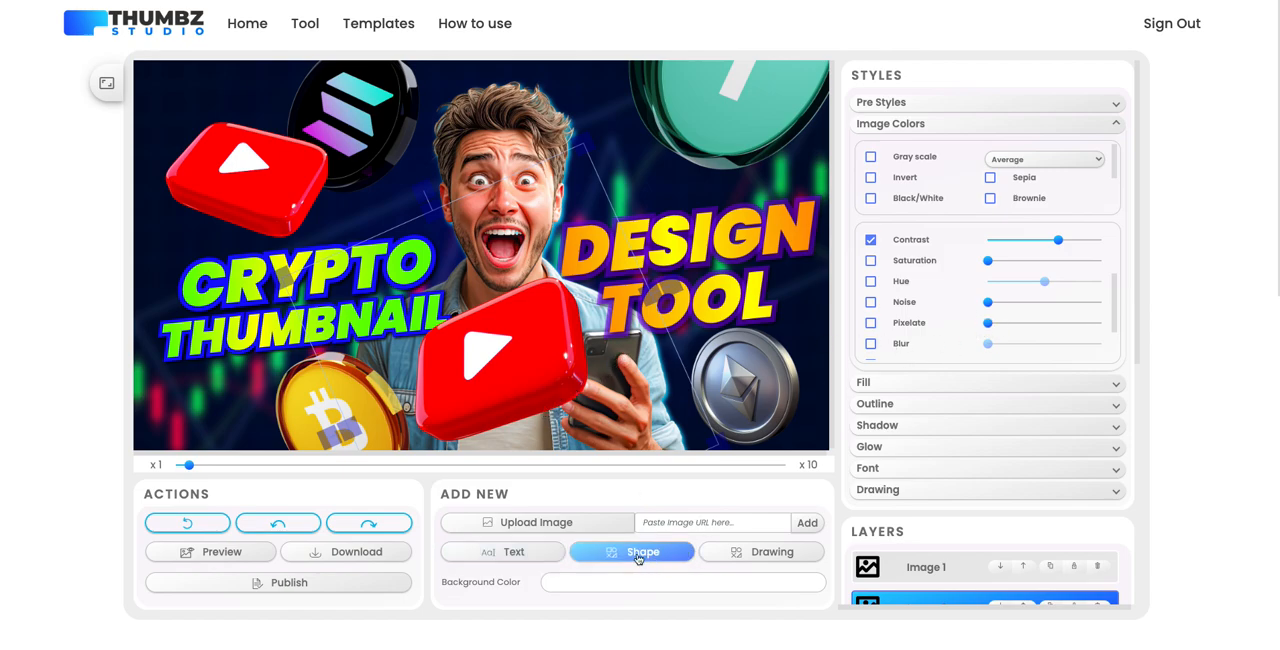
left_click(630, 551)
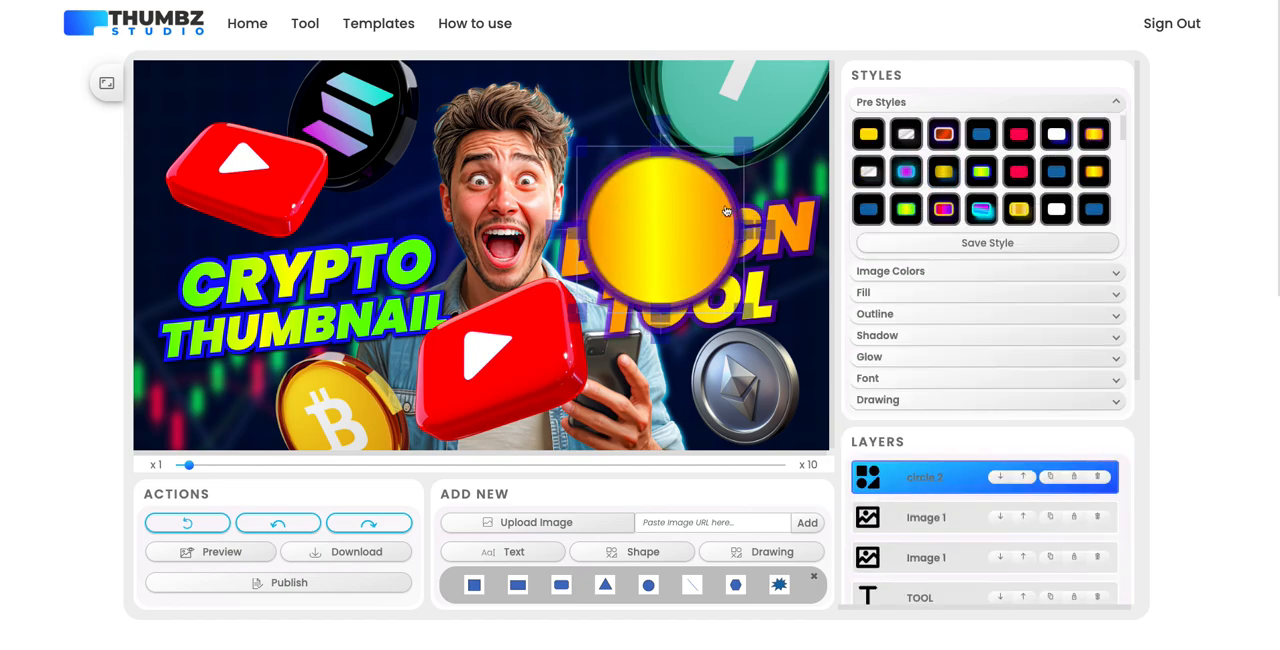
left_click(1099, 477)
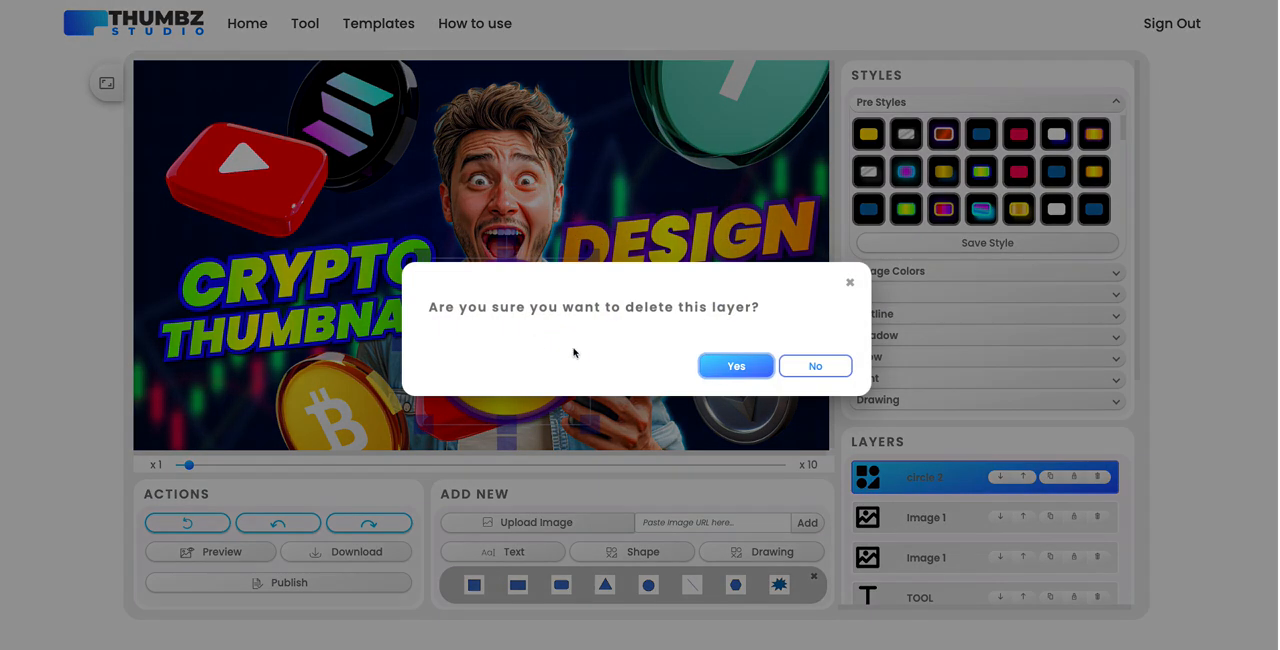
left_click(735, 365)
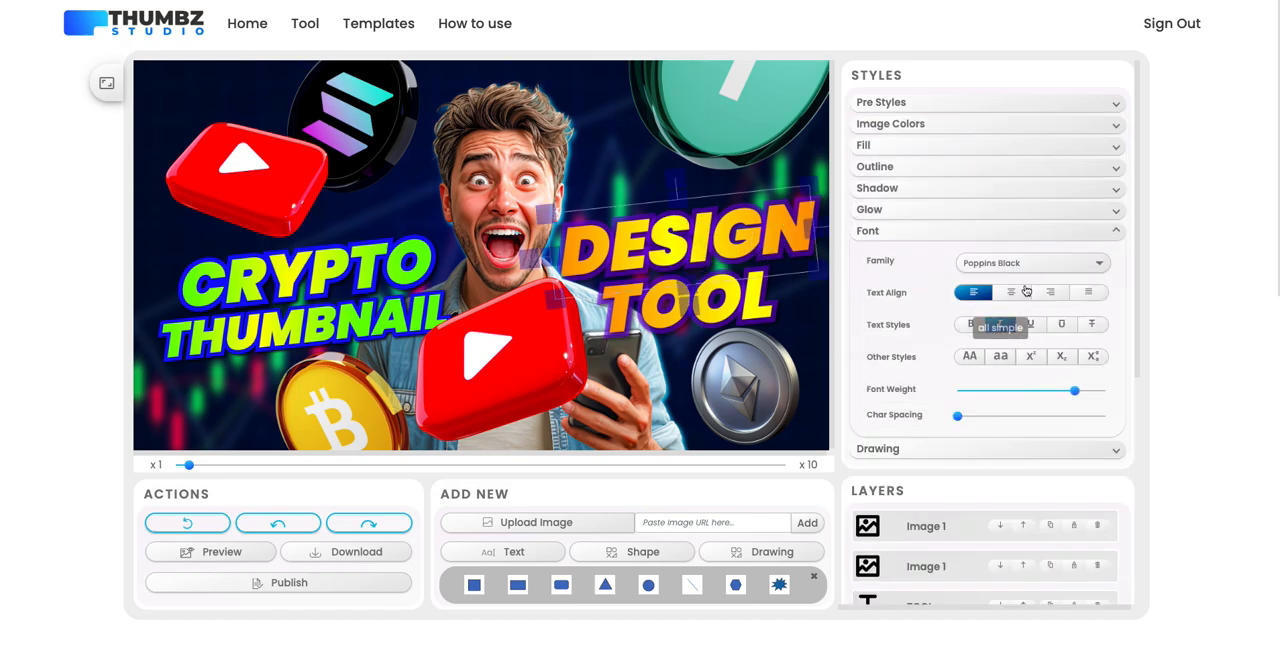
left_click(1030, 262)
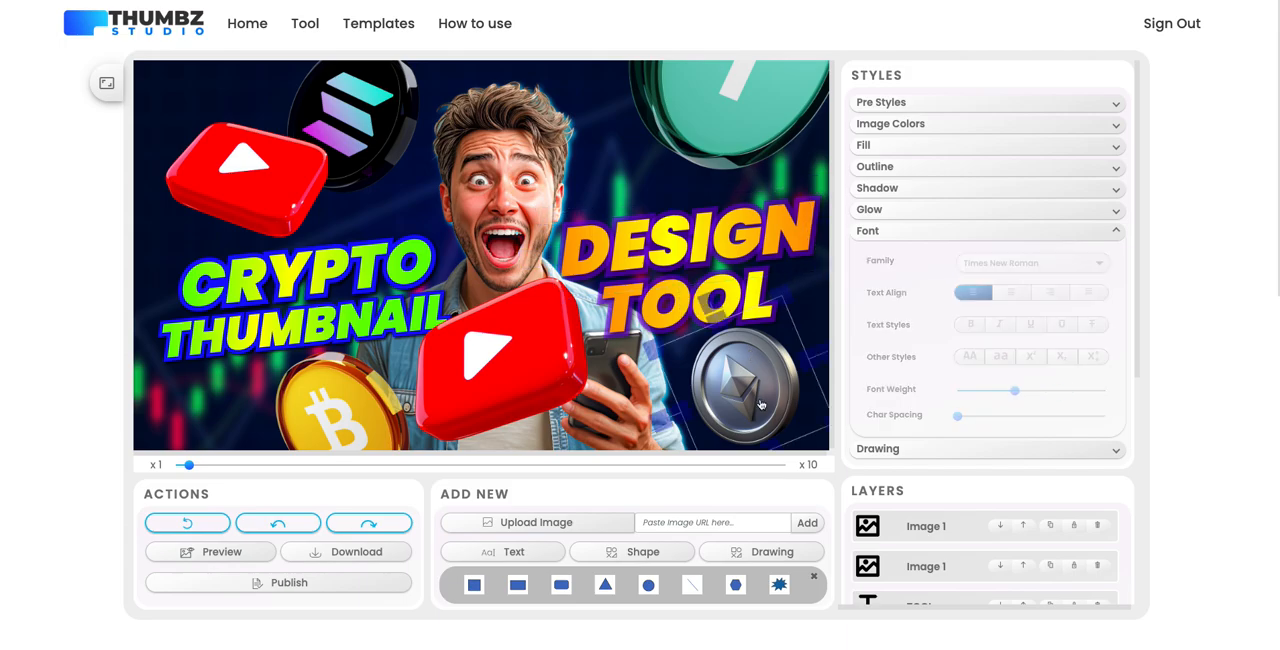
mouse_move(320, 385)
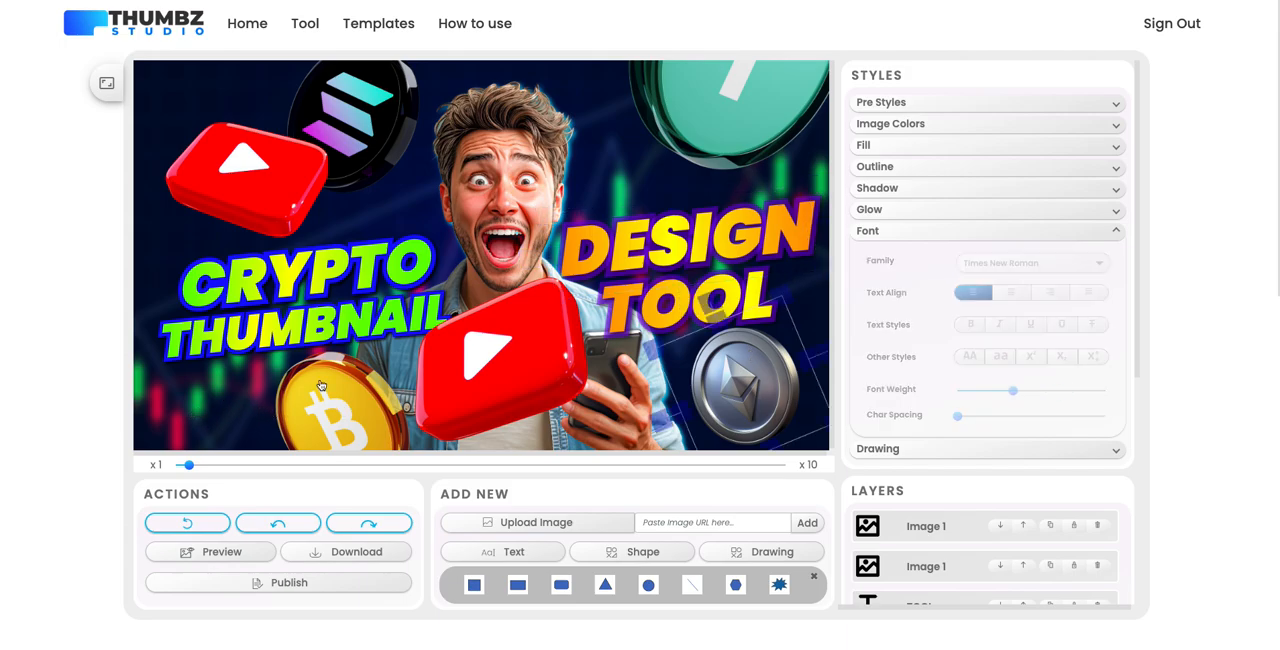
left_click(378, 23)
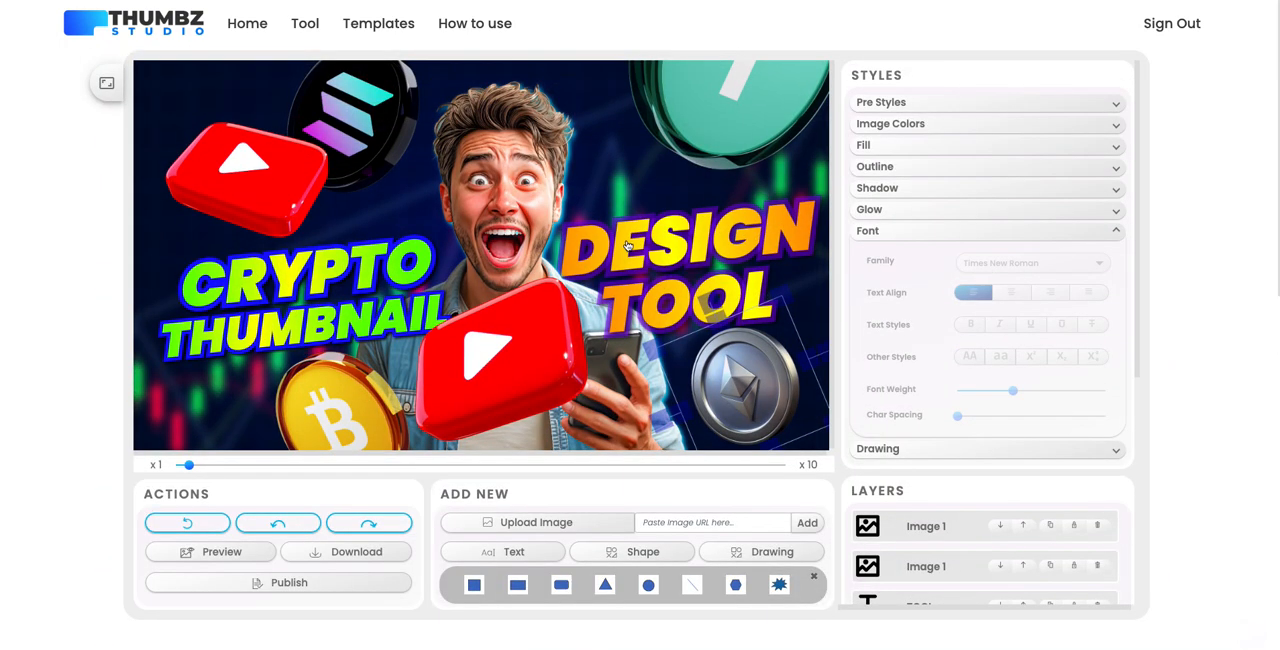
mouse_move(582, 239)
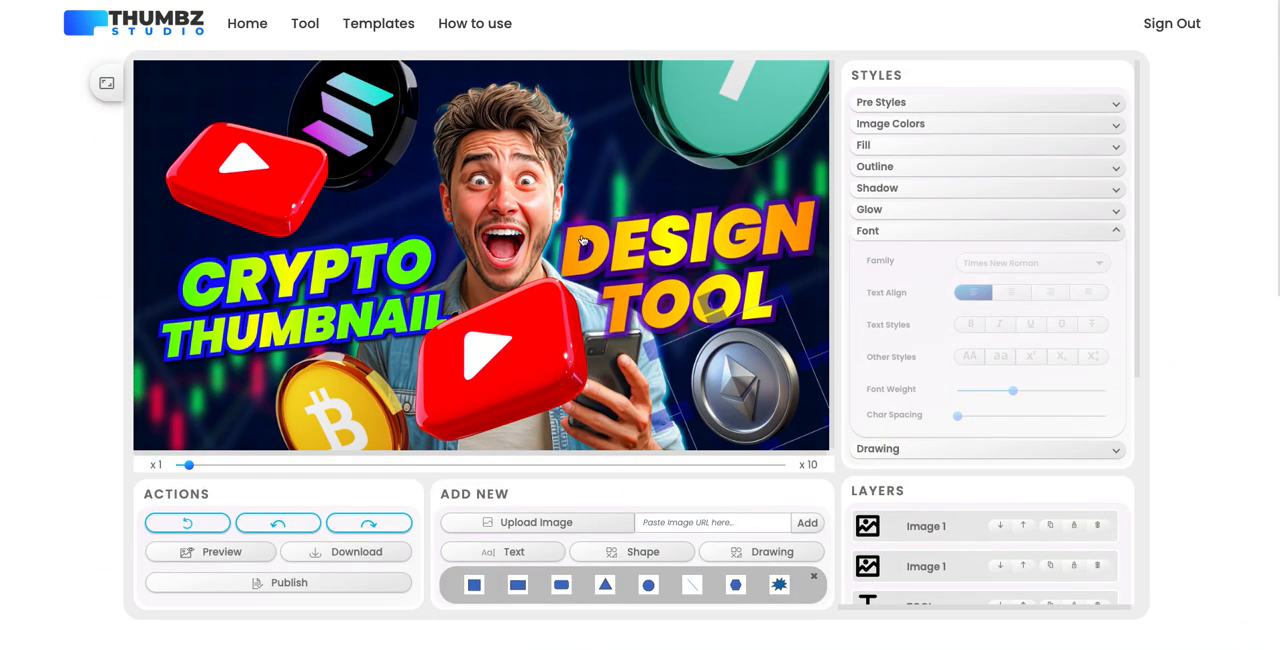